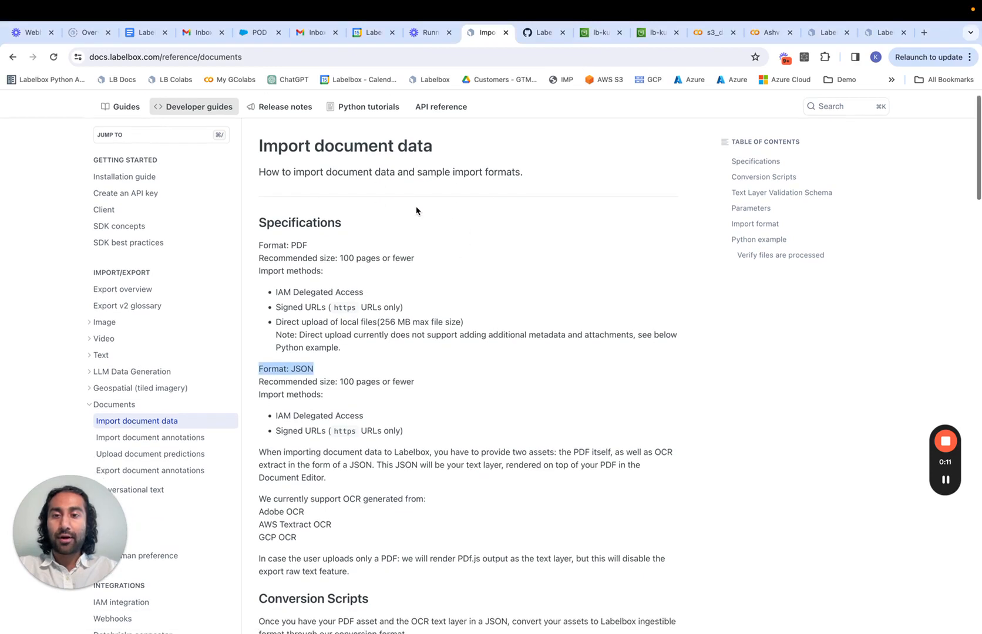
Bring the compliance report's AirSense device details into view in the Labelbox editor
{"action": "scroll", "scroll_direction": "down", "scroll_amount": 3}
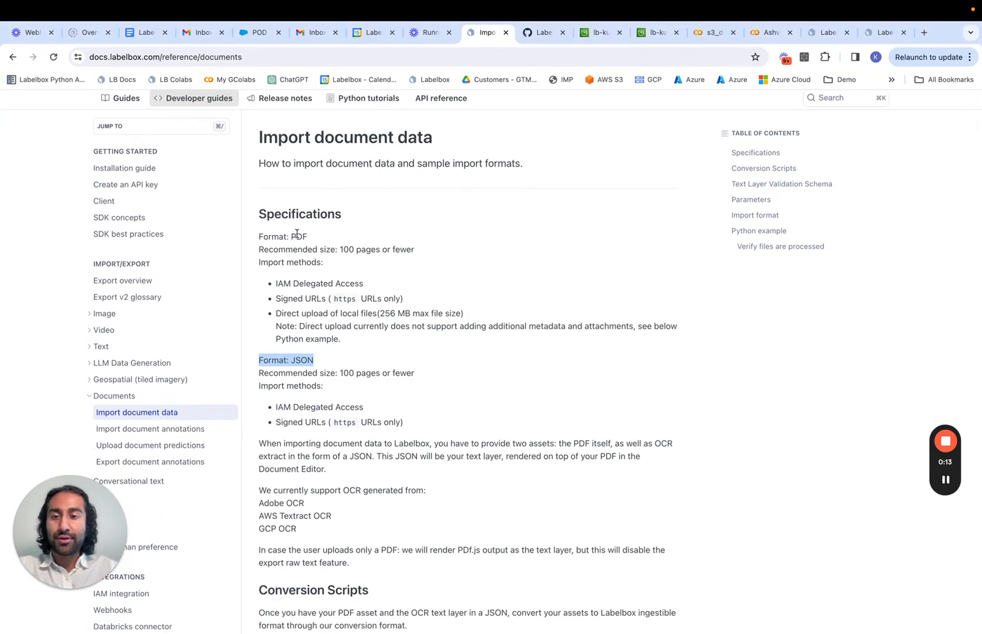
{"action": "scroll", "scroll_direction": "down", "scroll_amount": 3}
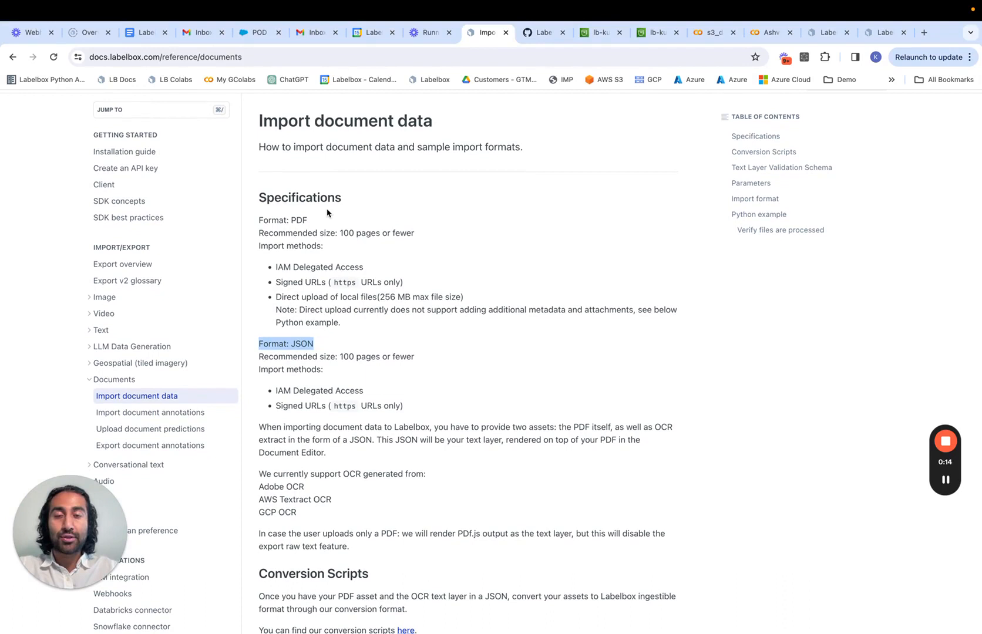
{"action": "scroll", "scroll_direction": "down", "scroll_amount": 3}
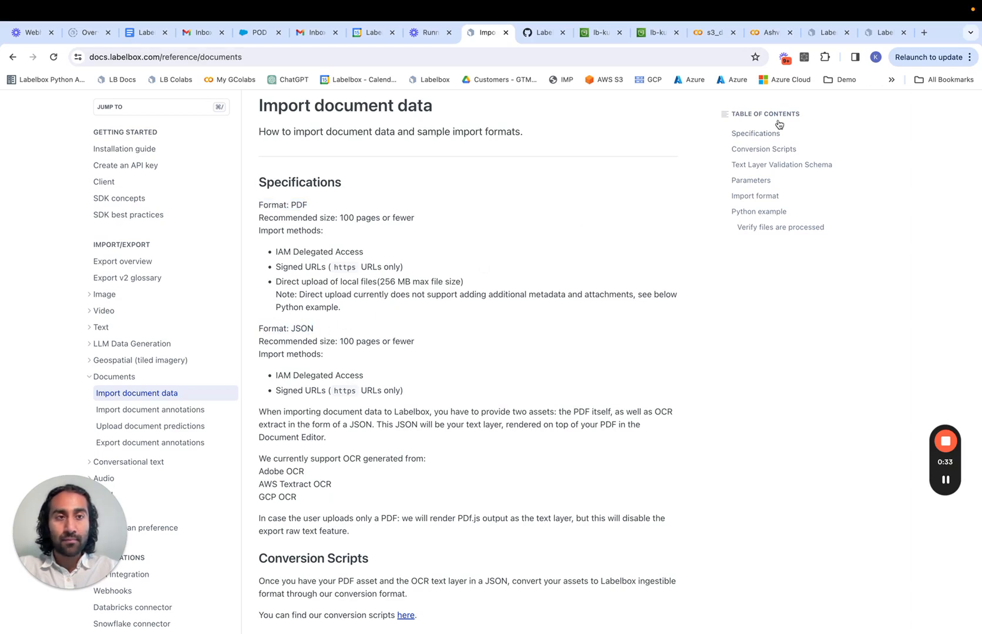
{"action": "left_click", "coordinate": [880, 32]}
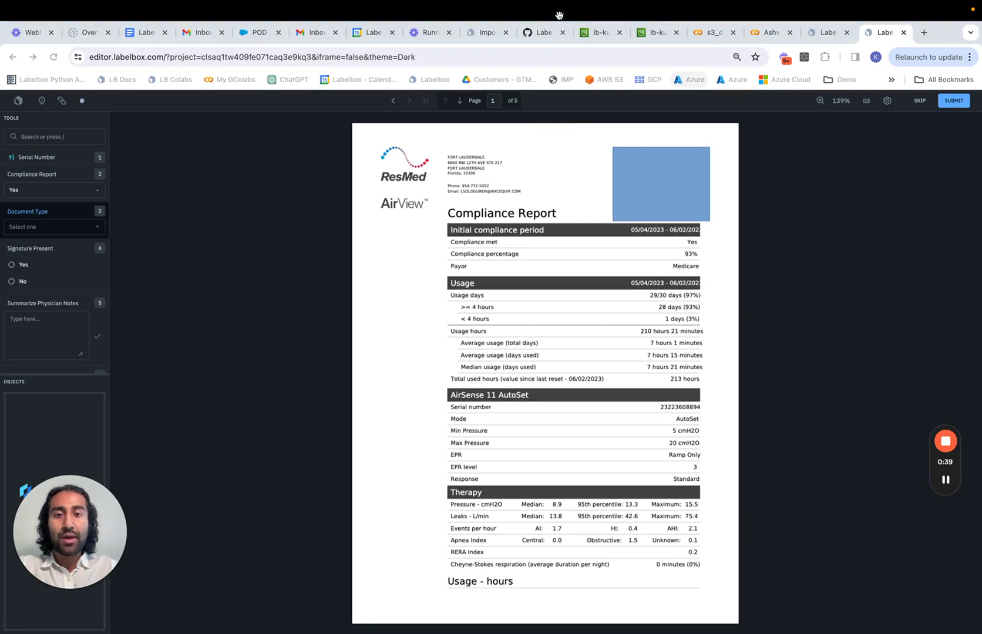
{"action": "mouse_move", "coordinate": [417, 163]}
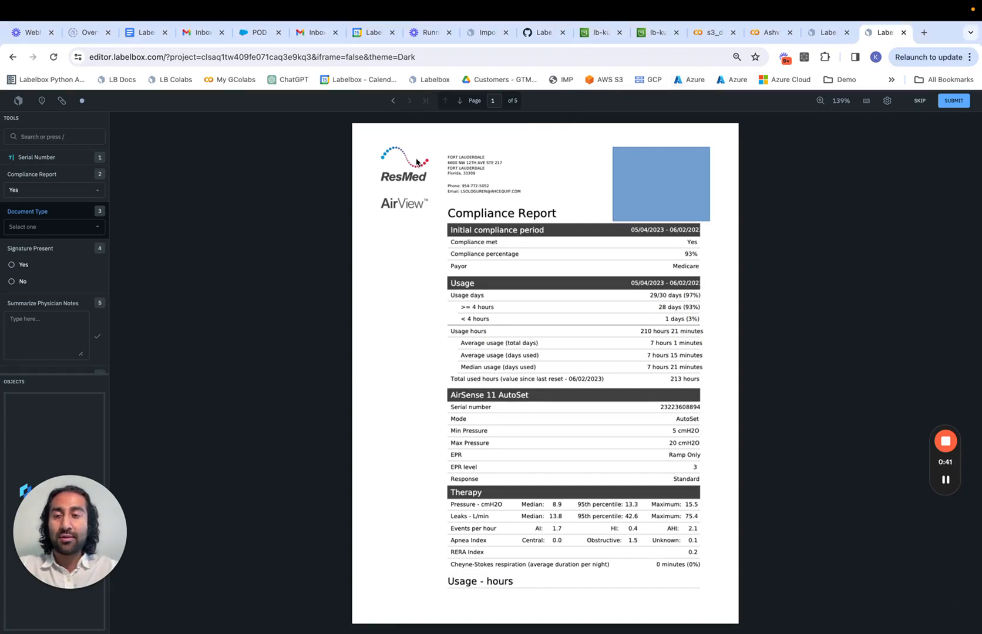
{"action": "mouse_move", "coordinate": [194, 191]}
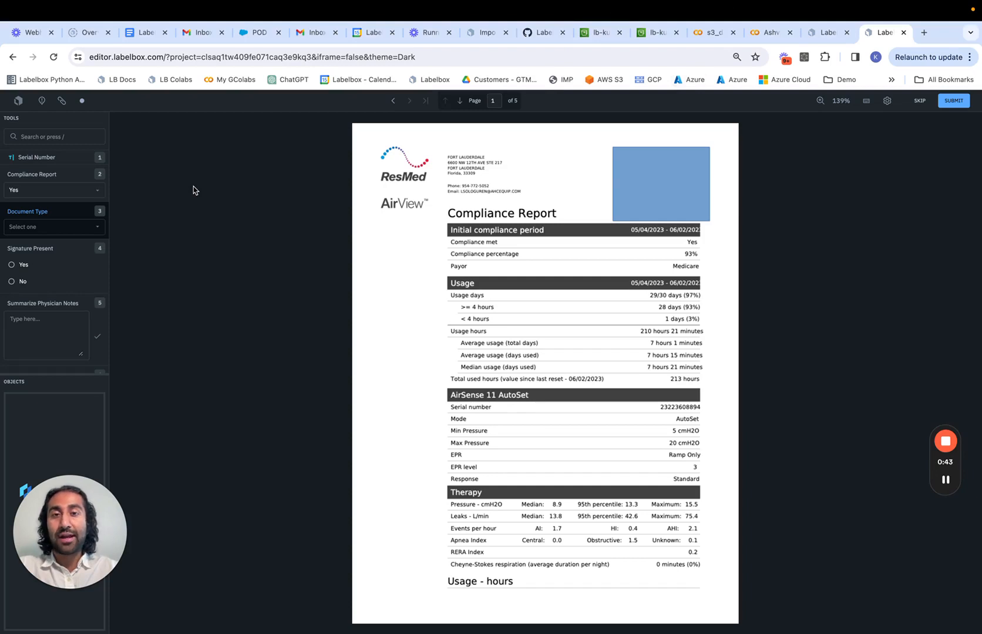
{"action": "left_click", "coordinate": [52, 190]}
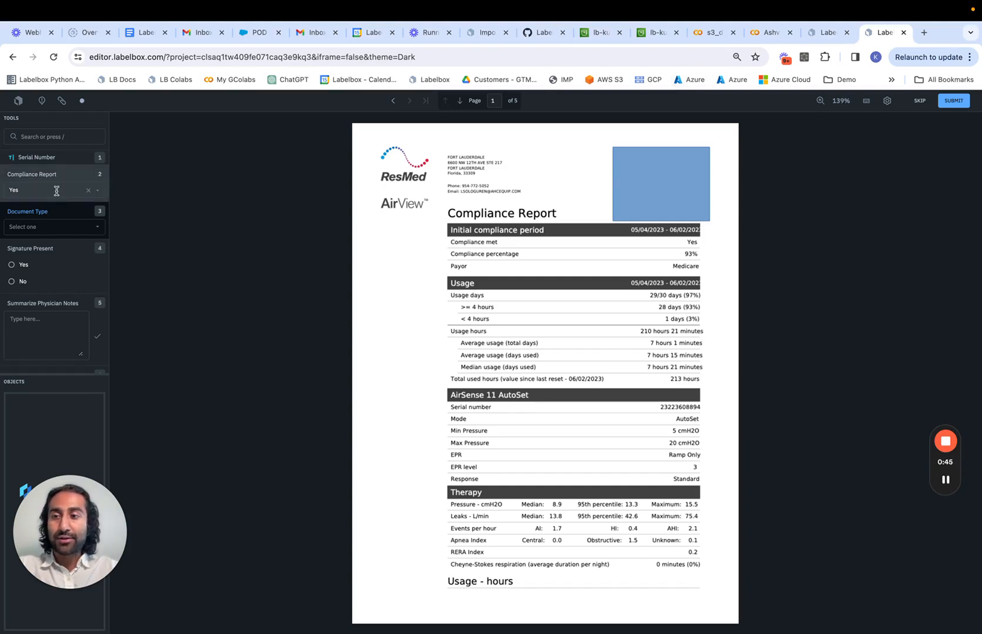
{"action": "left_click", "coordinate": [53, 190]}
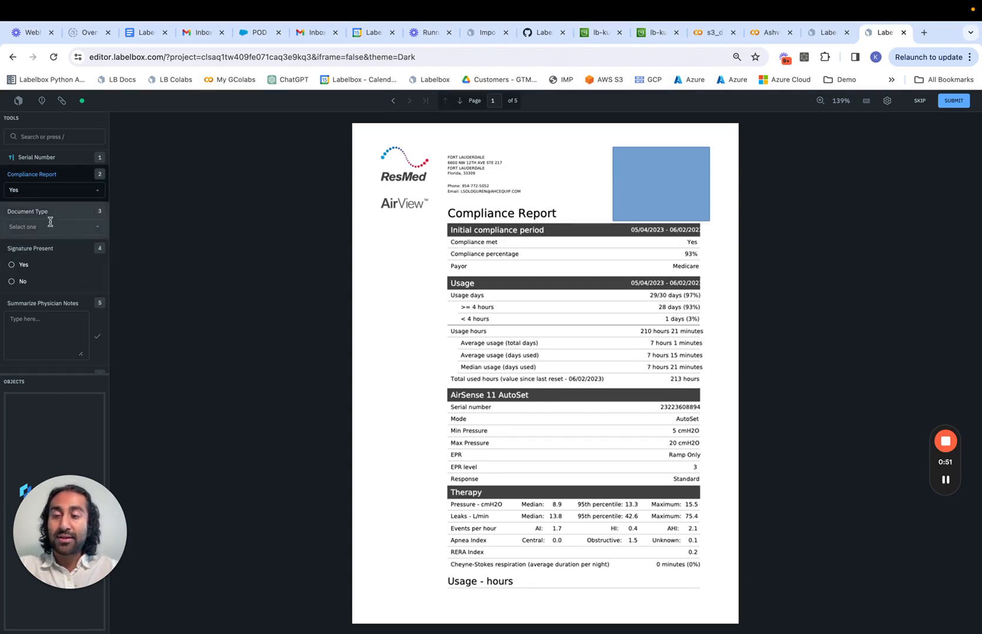
{"action": "left_click", "coordinate": [53, 227]}
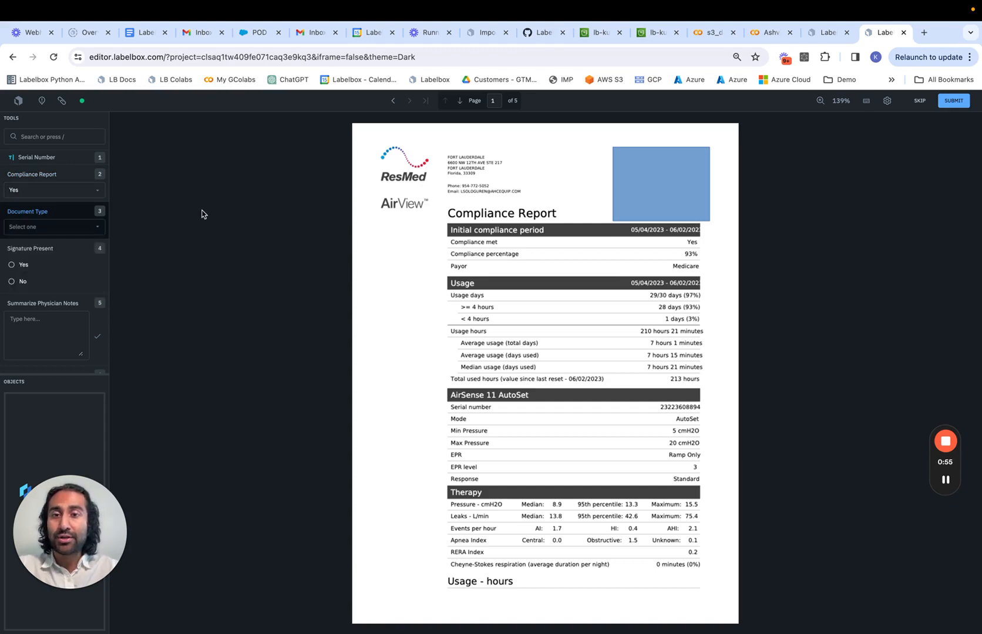
{"action": "mouse_move", "coordinate": [271, 203]}
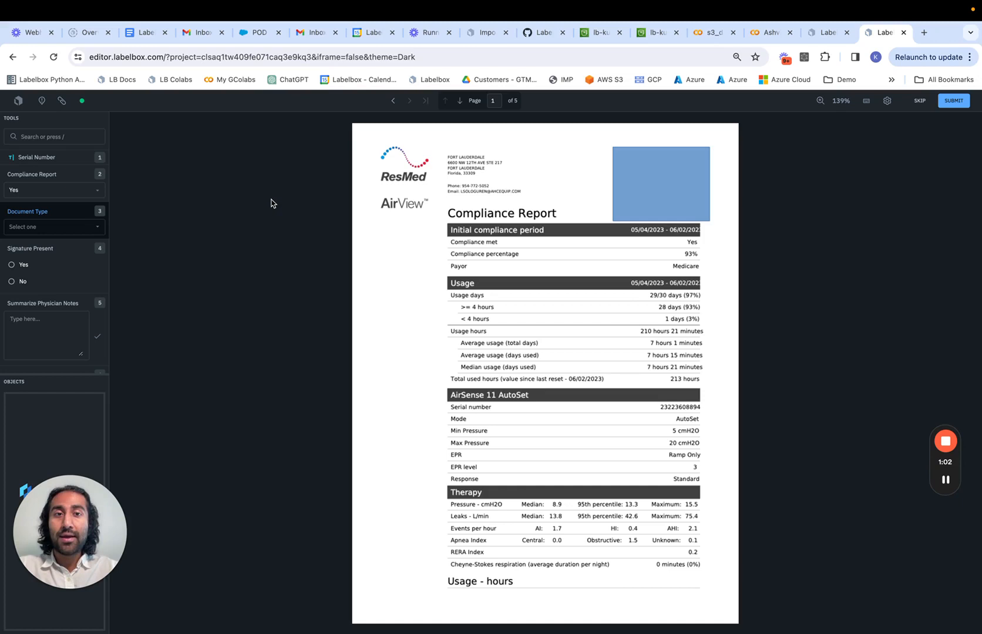
{"action": "mouse_move", "coordinate": [489, 80]}
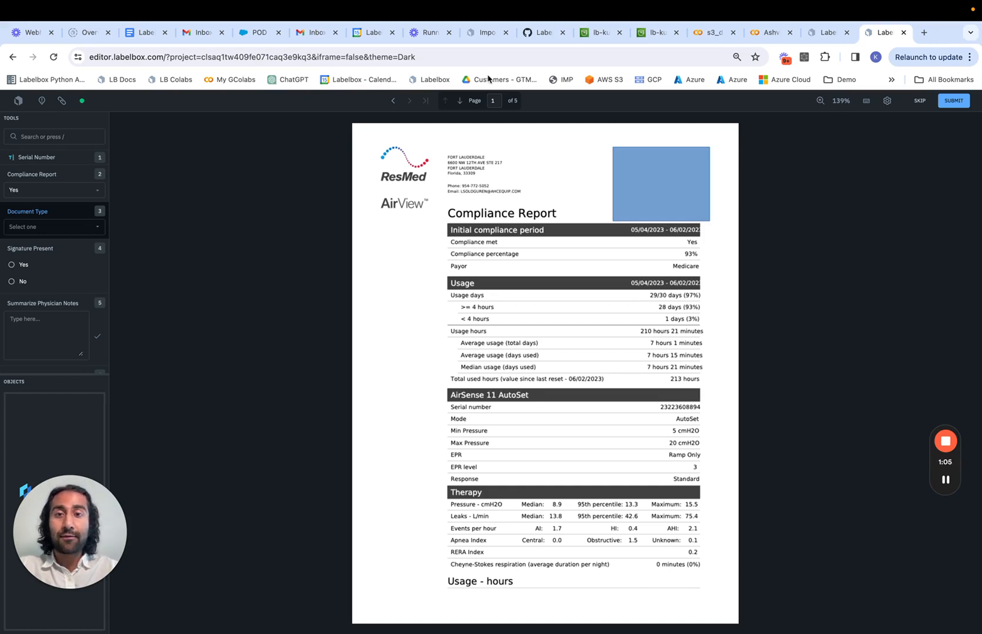
{"action": "mouse_move", "coordinate": [533, 97]}
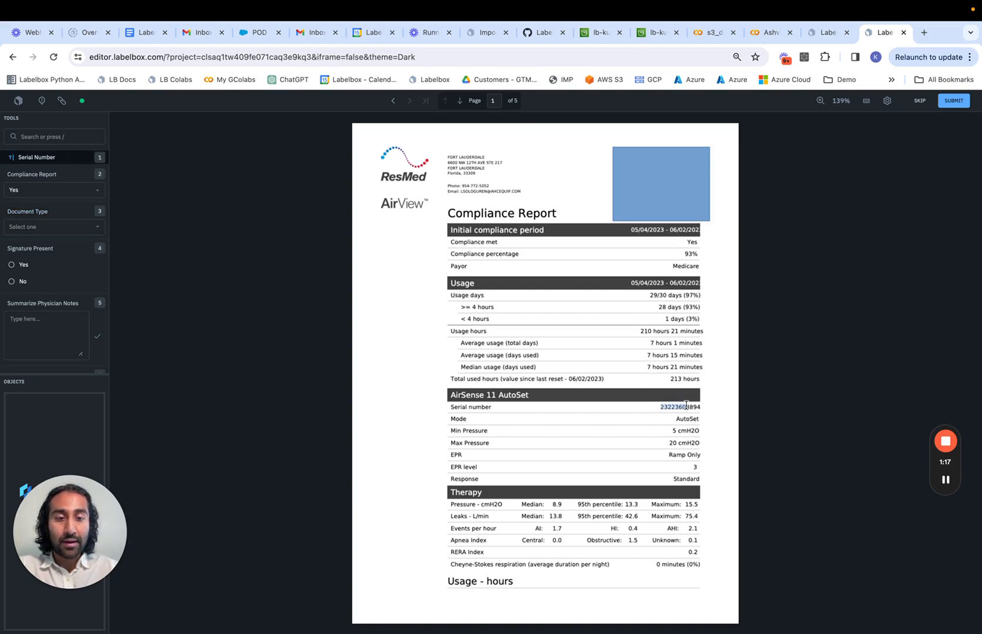
{"action": "left_click", "coordinate": [679, 406]}
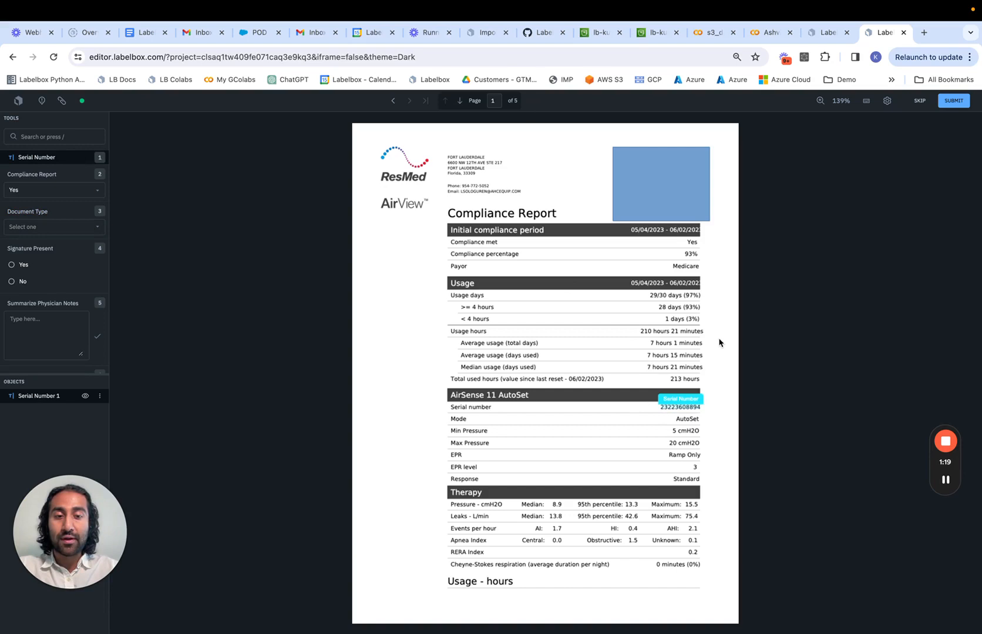
{"action": "mouse_move", "coordinate": [707, 420]}
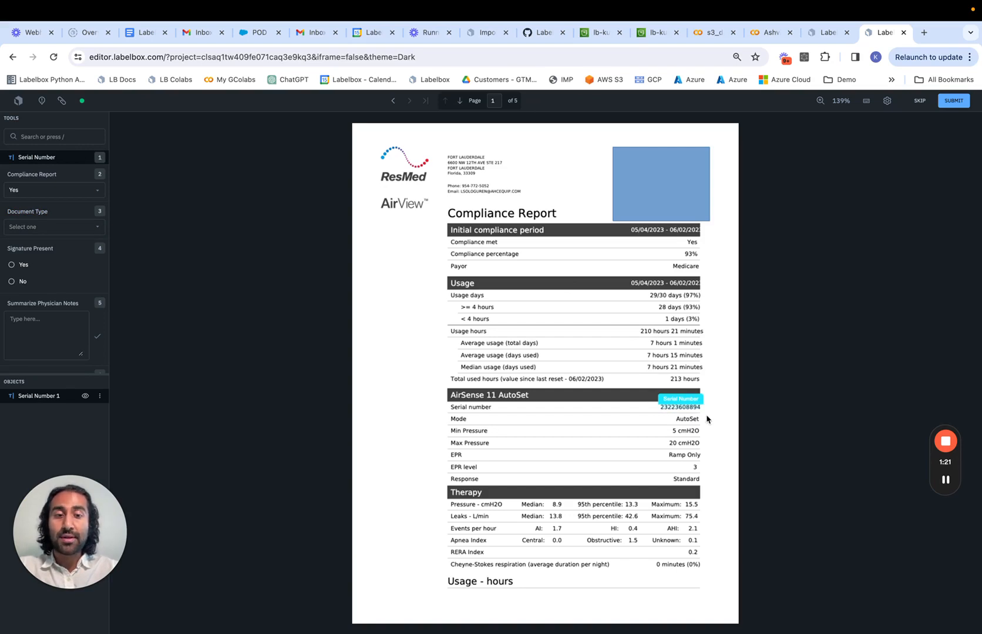
{"action": "mouse_move", "coordinate": [587, 98]}
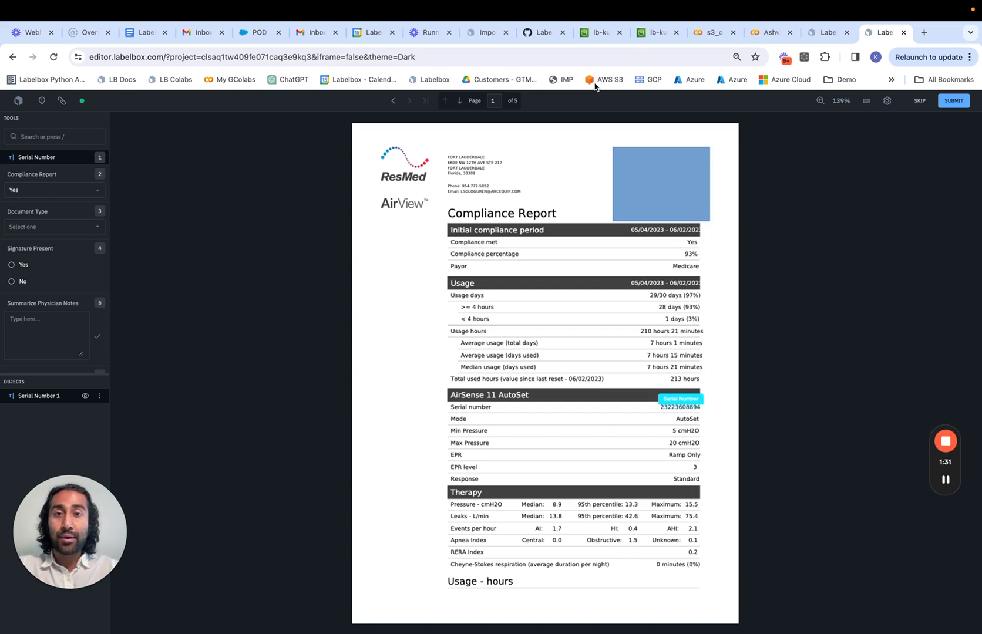
{"action": "mouse_move", "coordinate": [620, 233]}
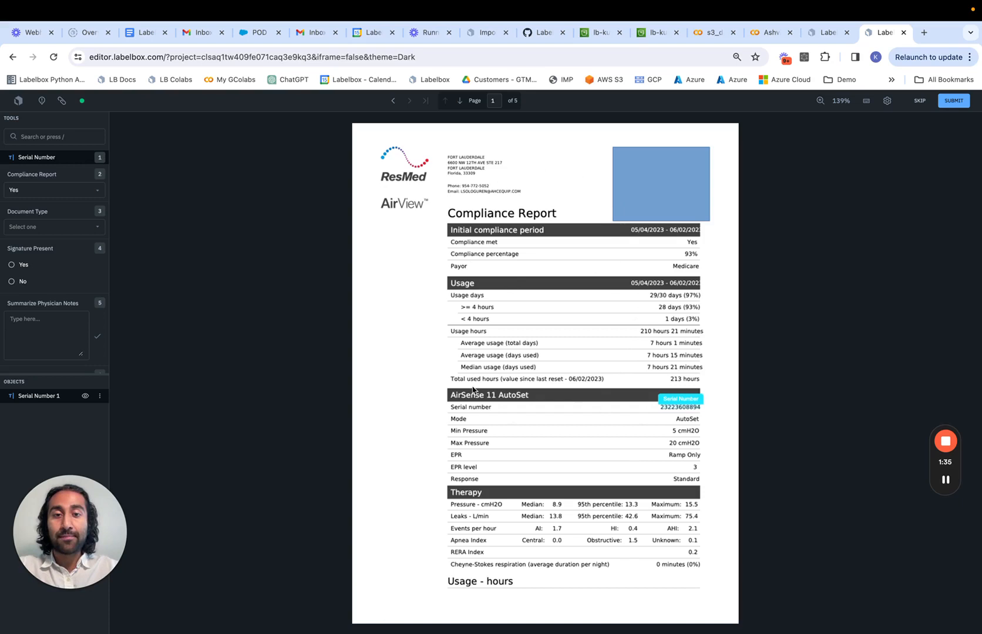
{"action": "mouse_move", "coordinate": [563, 103]}
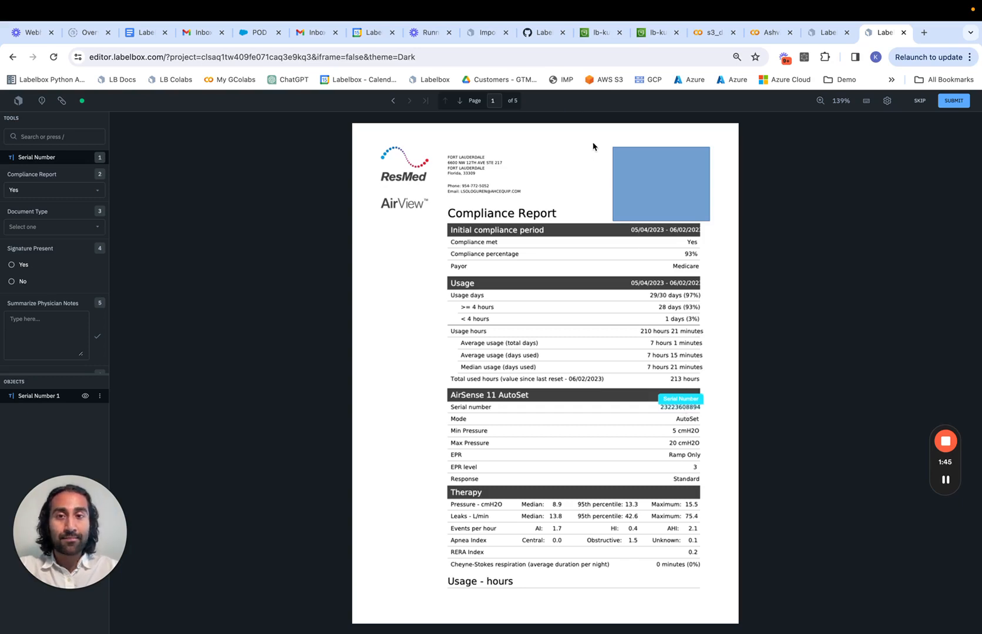
{"action": "mouse_move", "coordinate": [604, 123]}
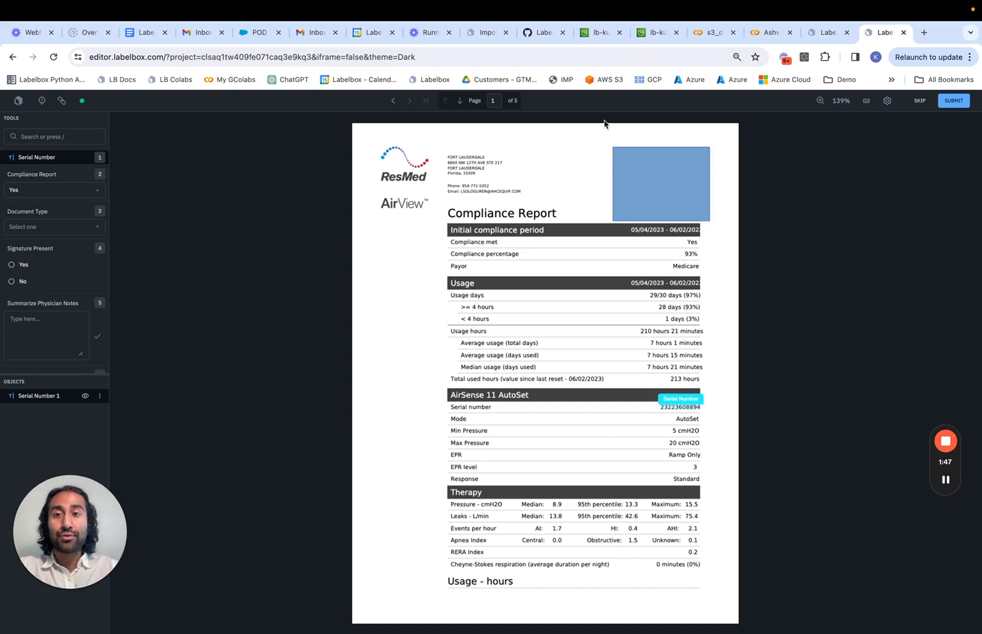
{"action": "mouse_move", "coordinate": [666, 286]}
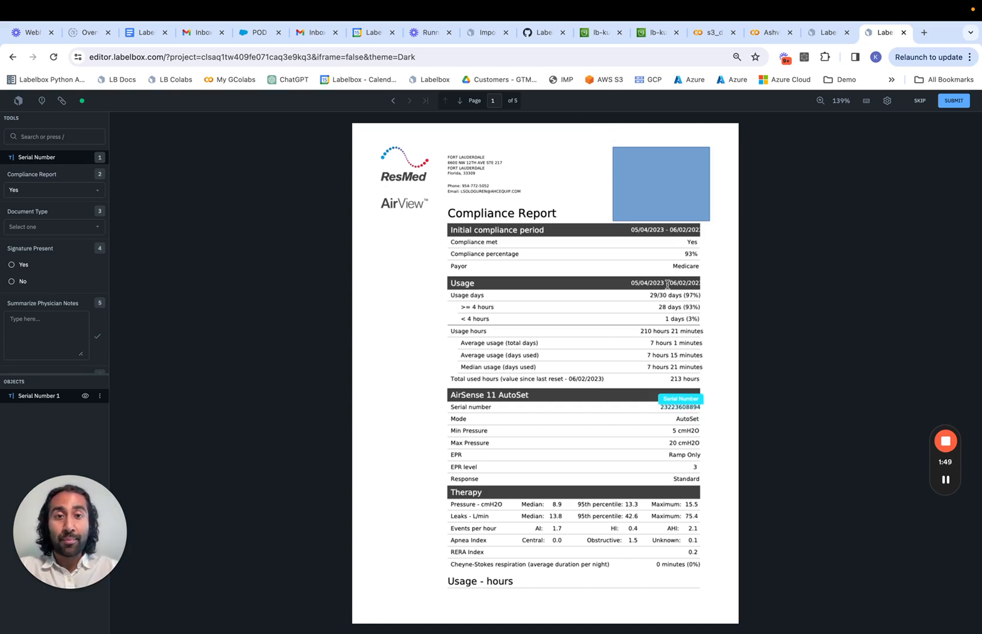
{"action": "mouse_move", "coordinate": [666, 271]}
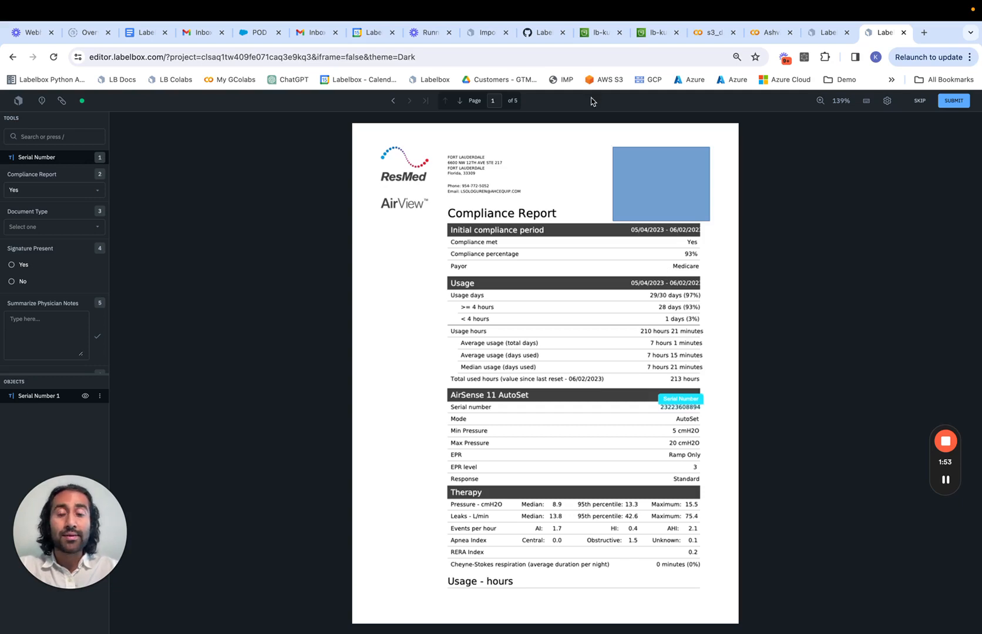
{"action": "mouse_move", "coordinate": [625, 394]}
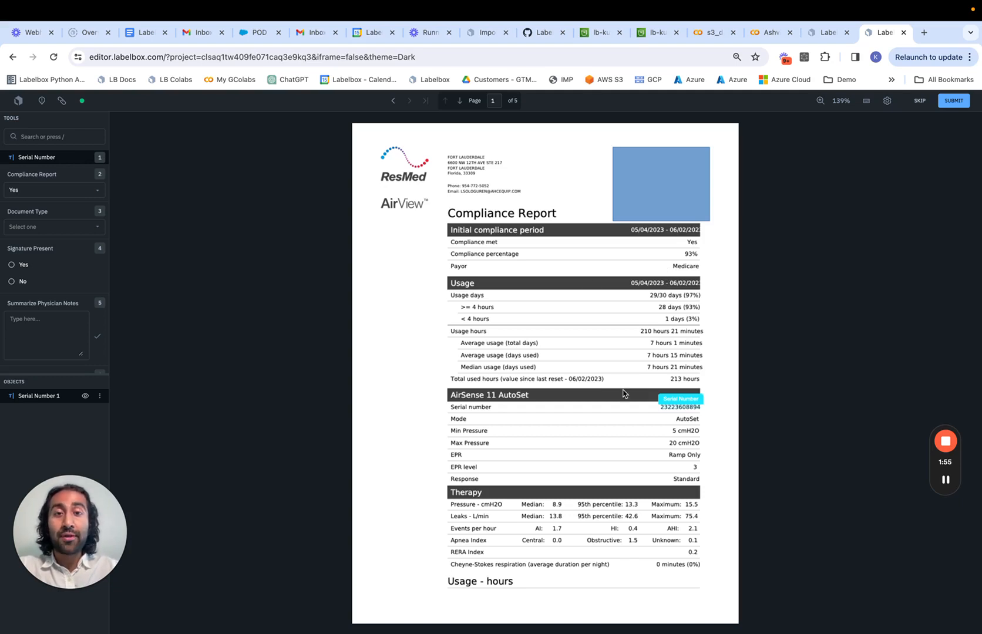
{"action": "mouse_move", "coordinate": [593, 184]}
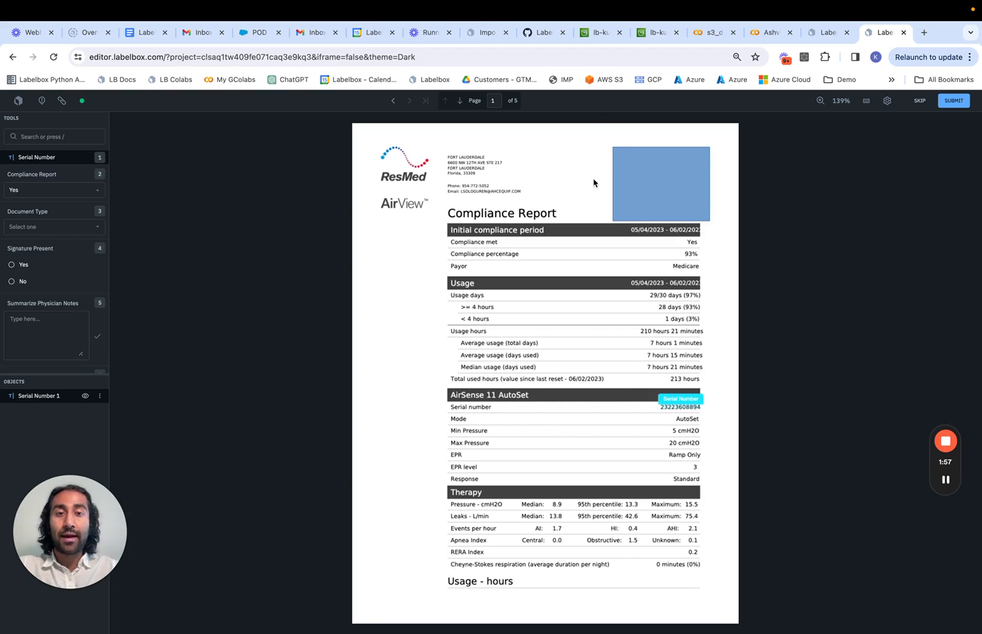
{"action": "mouse_move", "coordinate": [582, 116]}
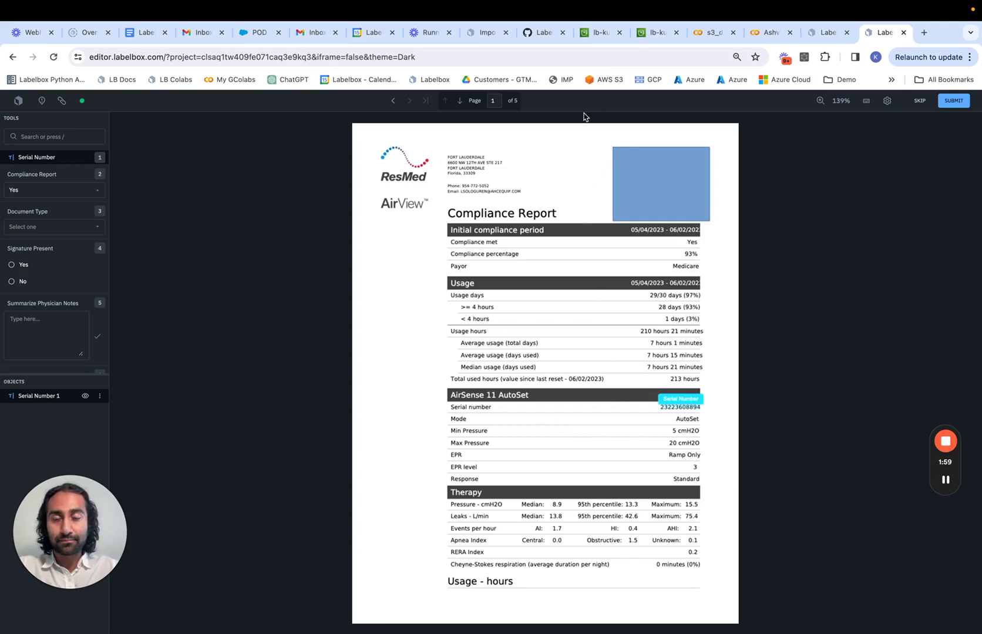
Return to the Import document data docs page and pick out the OCR support details
{"action": "left_click", "coordinate": [510, 32]}
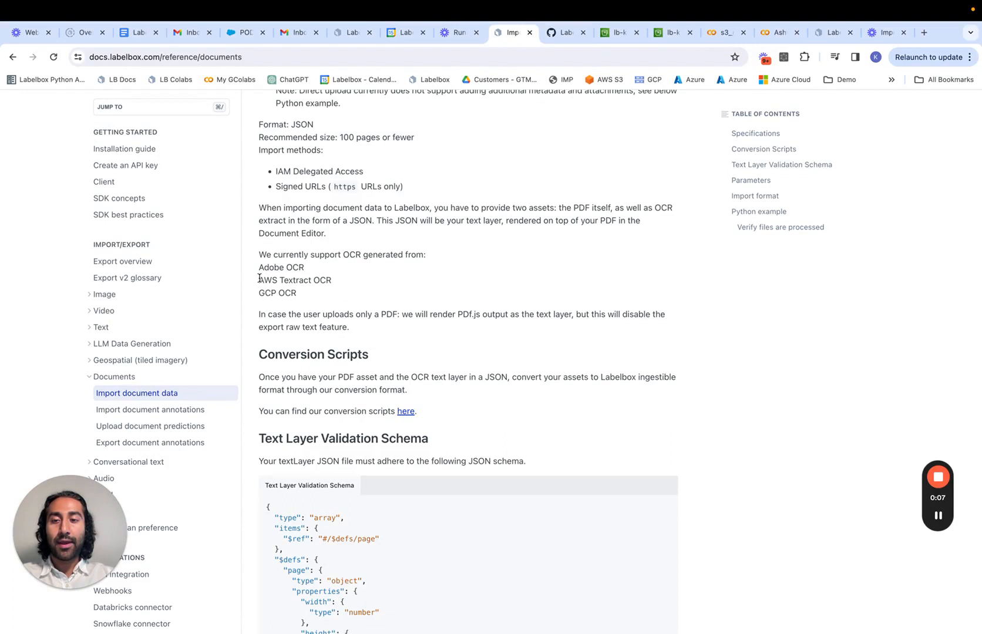
{"action": "double_click", "coordinate": [277, 292]}
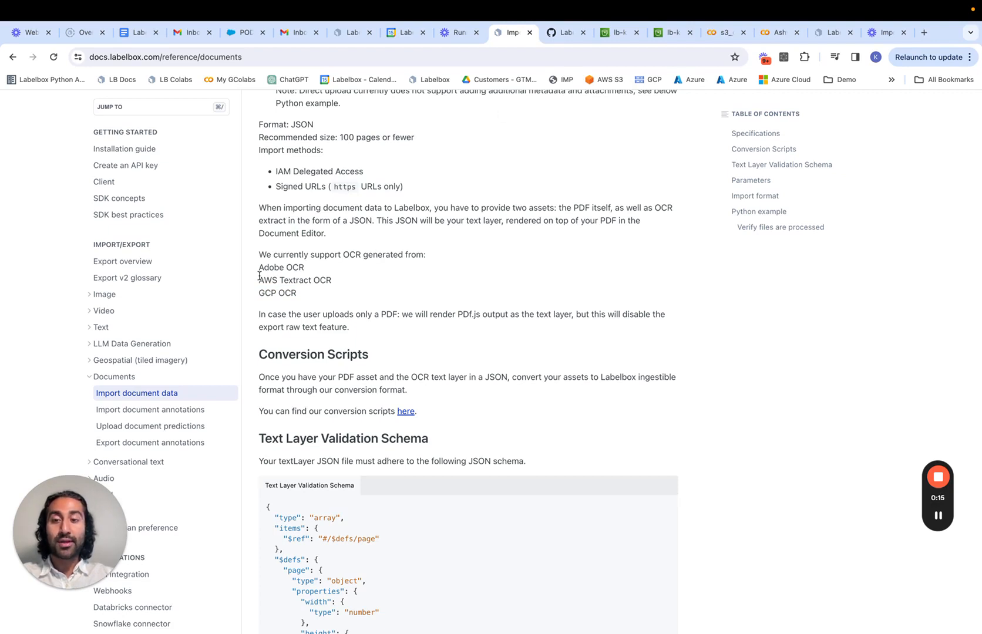
{"action": "double_click", "coordinate": [294, 280]}
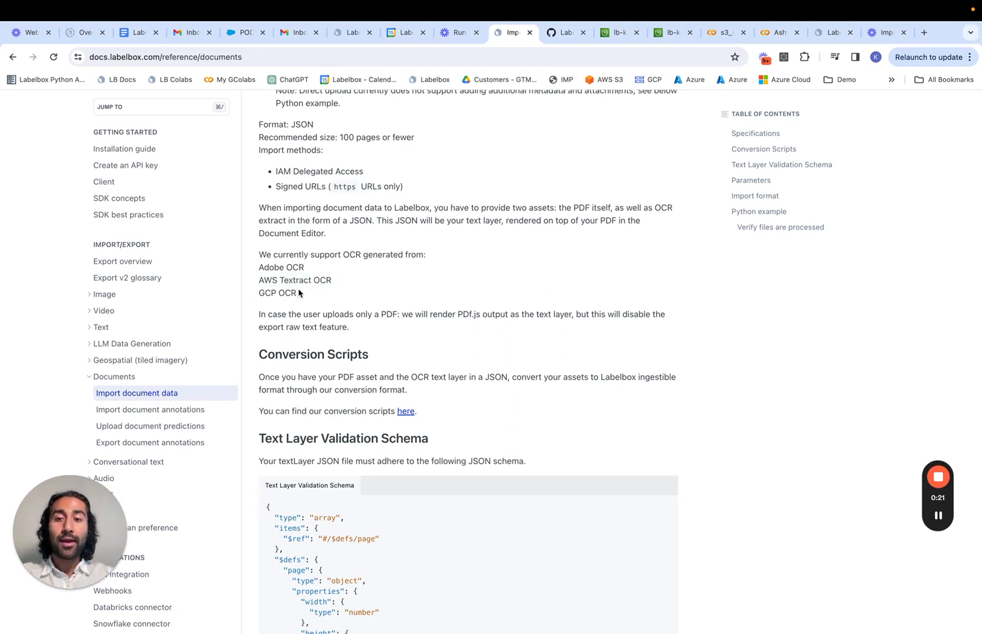
{"action": "mouse_move", "coordinate": [308, 299]}
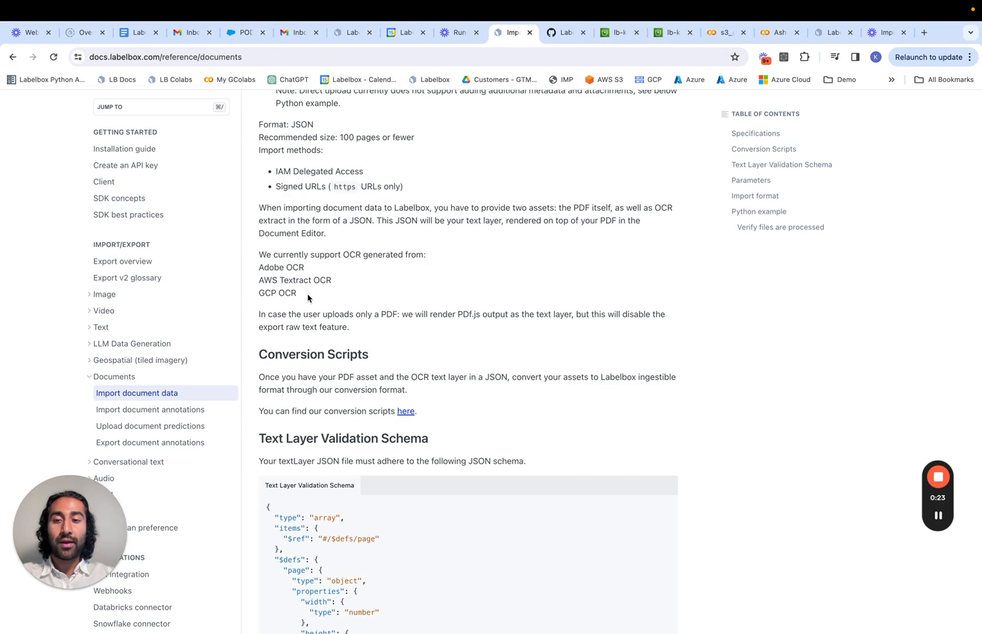
{"action": "mouse_move", "coordinate": [454, 273]}
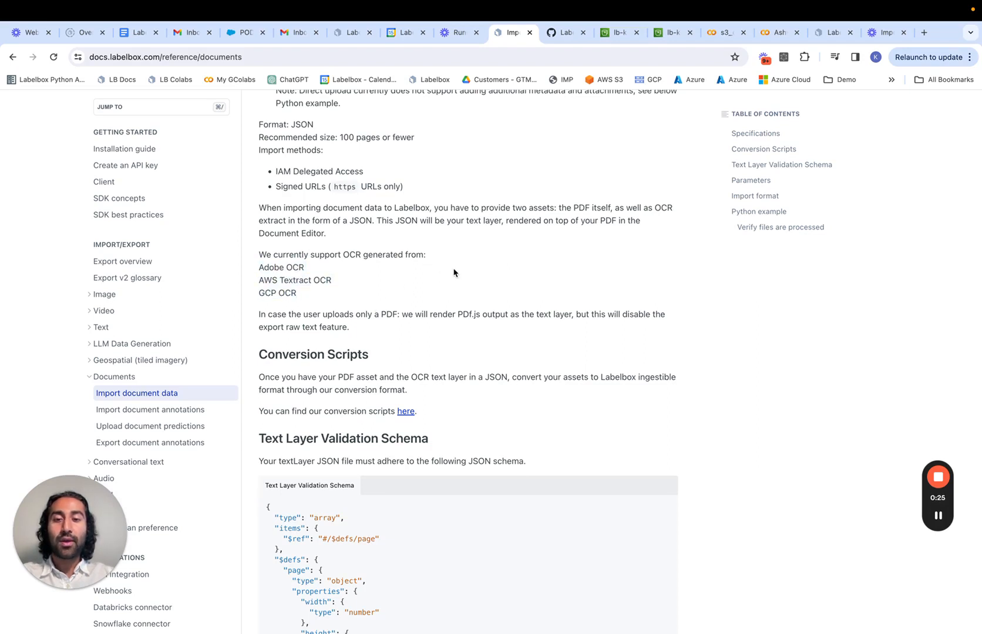
Read down through the text layer validation schema and the Conversion Scripts section
{"action": "scroll", "scroll_direction": "down", "scroll_amount": 3}
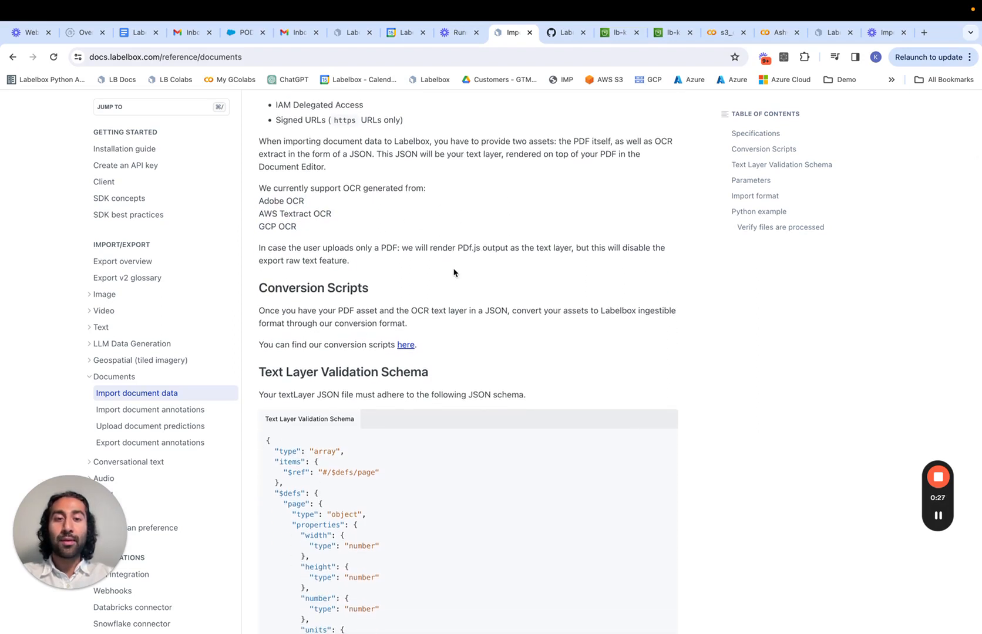
{"action": "scroll", "scroll_direction": "down", "scroll_amount": 3}
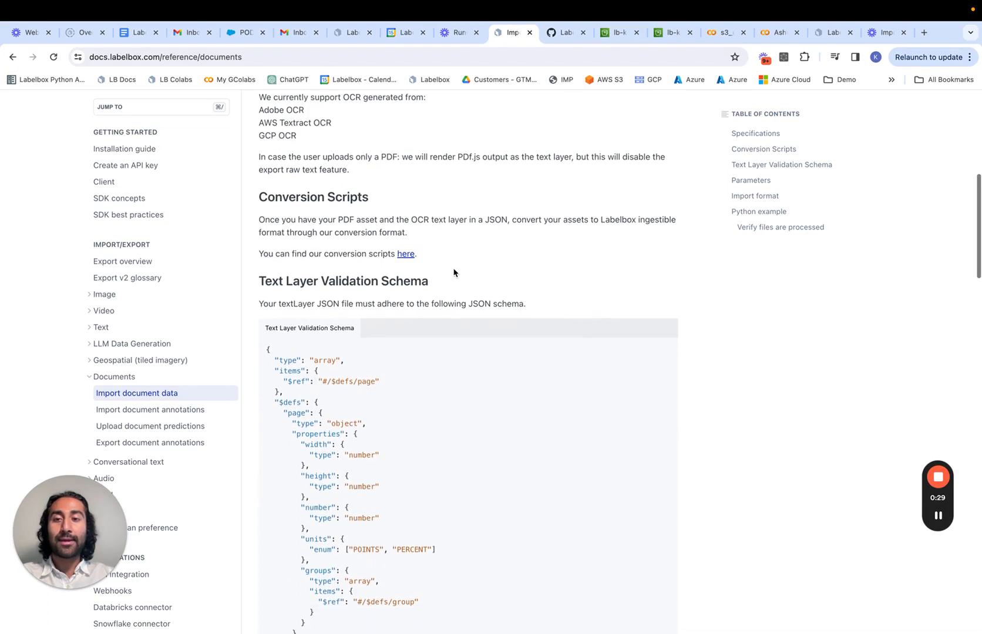
{"action": "scroll", "scroll_direction": "down", "scroll_amount": 3}
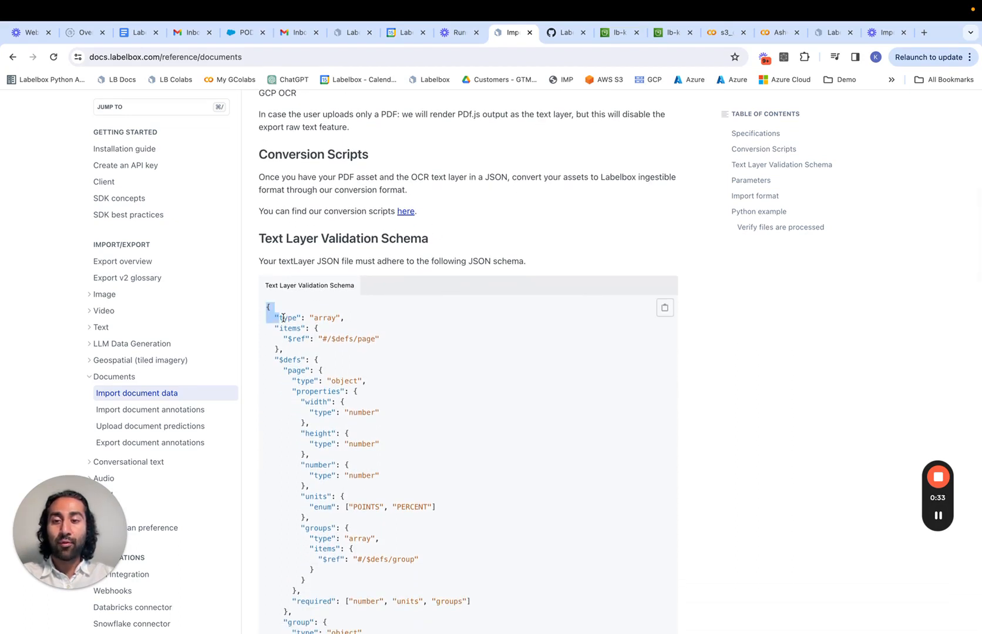
{"action": "scroll", "scroll_direction": "down", "scroll_amount": 3}
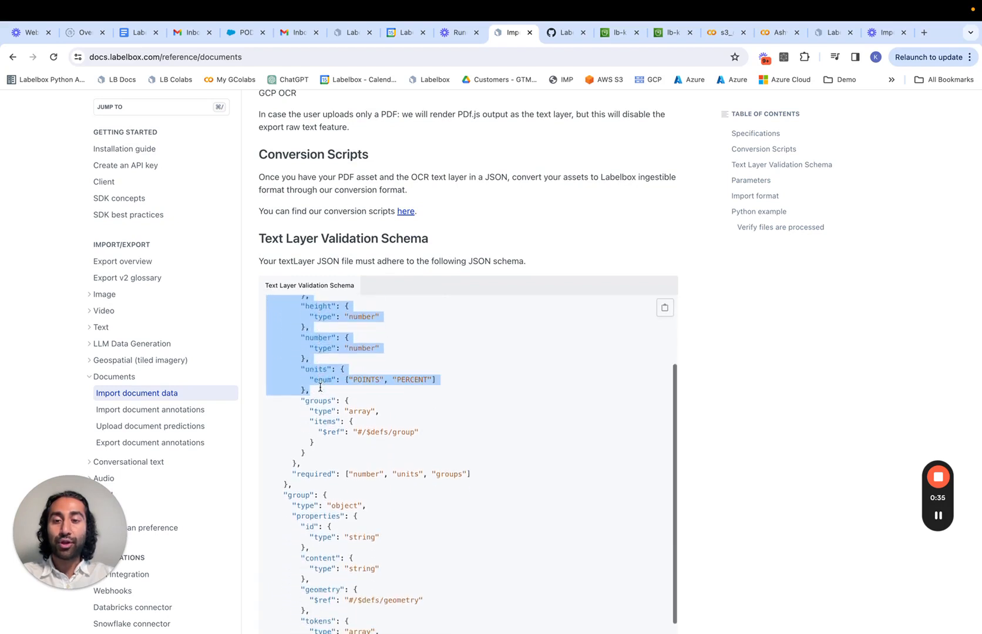
{"action": "scroll", "scroll_direction": "down", "scroll_amount": 3}
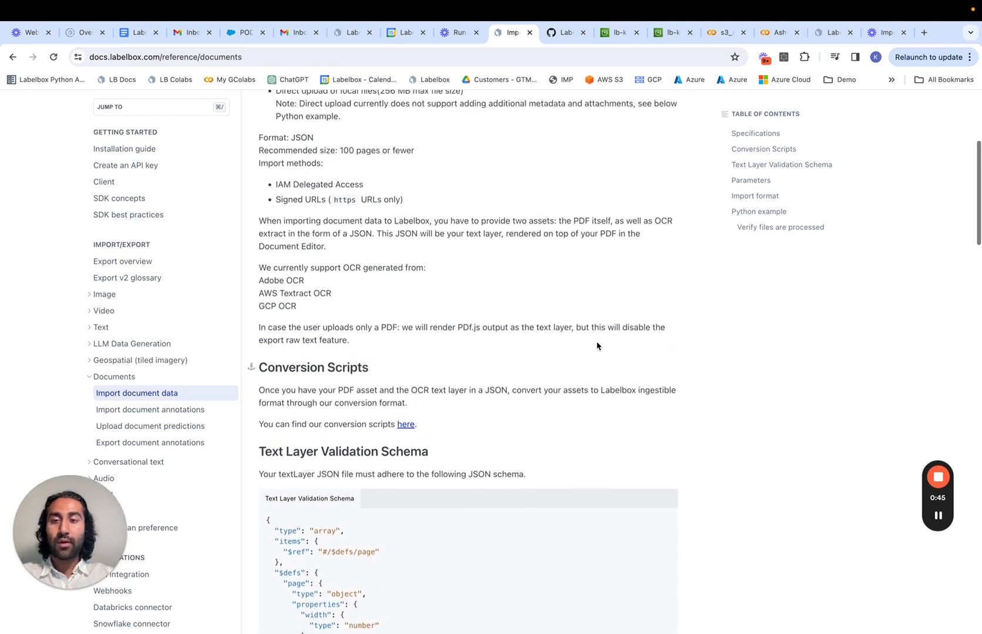
{"action": "scroll", "scroll_direction": "down", "scroll_amount": 3}
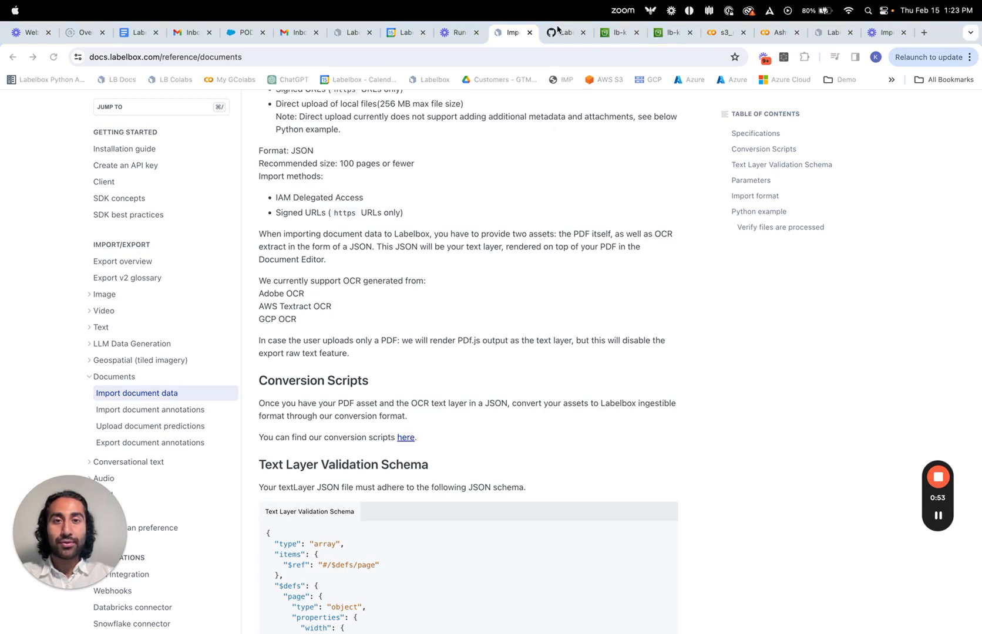
Show the clone URL options for the PDF-OCR-Transform-CLI GitHub repository
{"action": "left_click", "coordinate": [561, 32]}
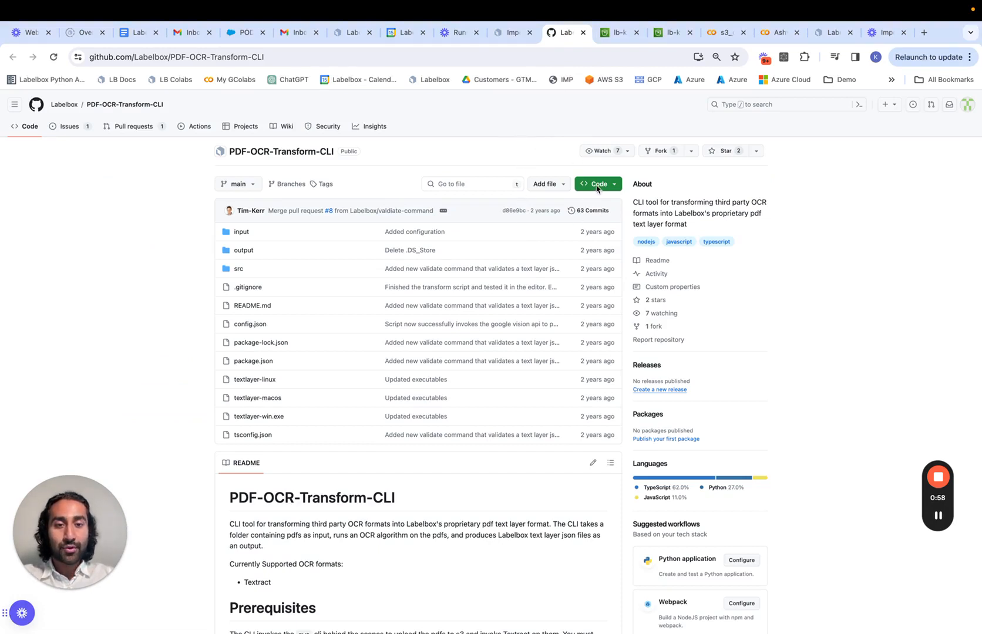
{"action": "left_click", "coordinate": [597, 184]}
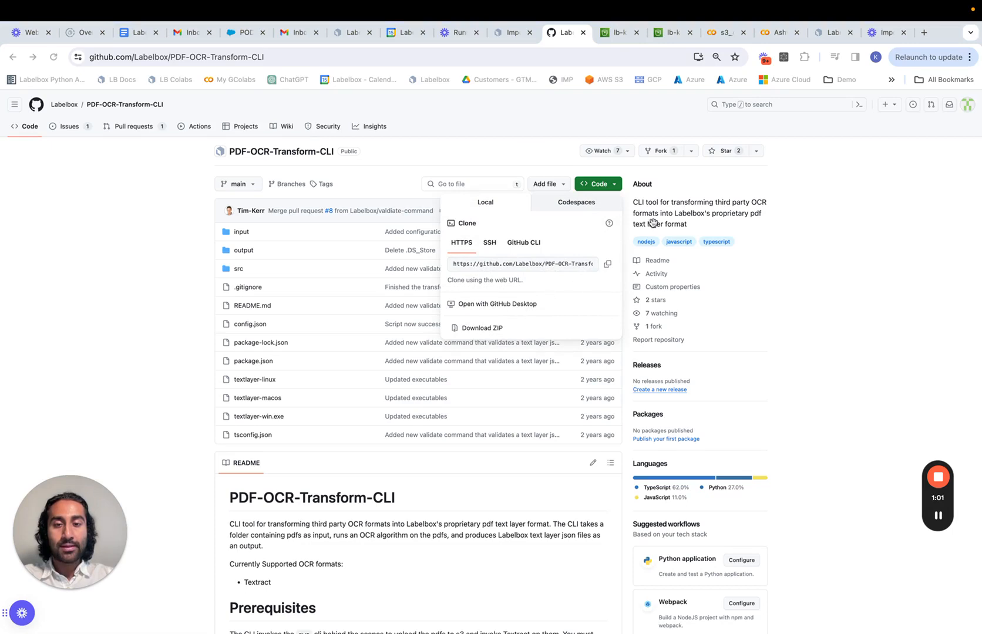
{"action": "mouse_move", "coordinate": [552, 191]}
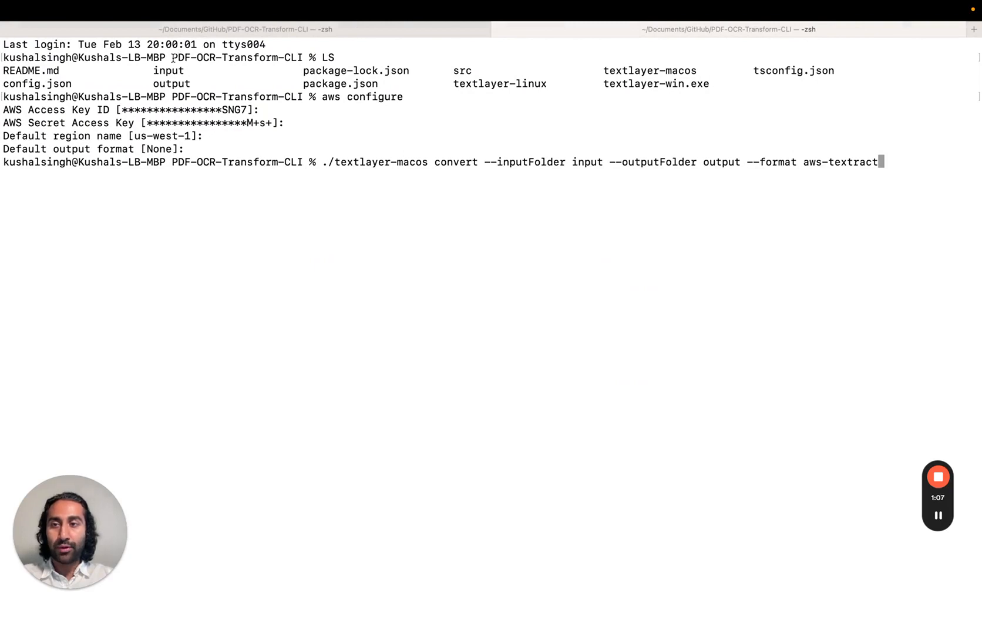
{"action": "double_click", "coordinate": [237, 58]}
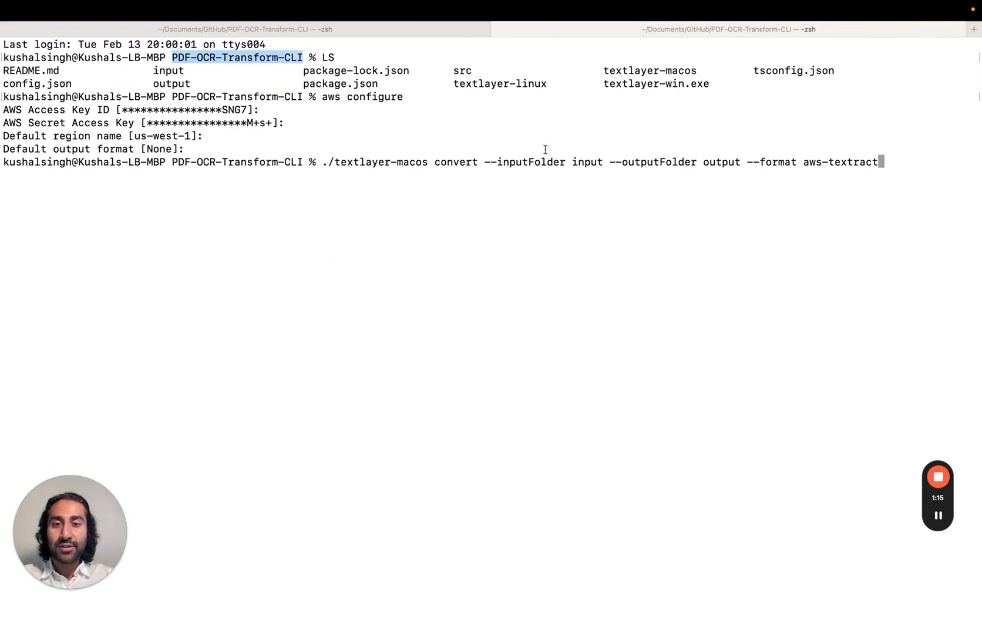
{"action": "mouse_move", "coordinate": [567, 276]}
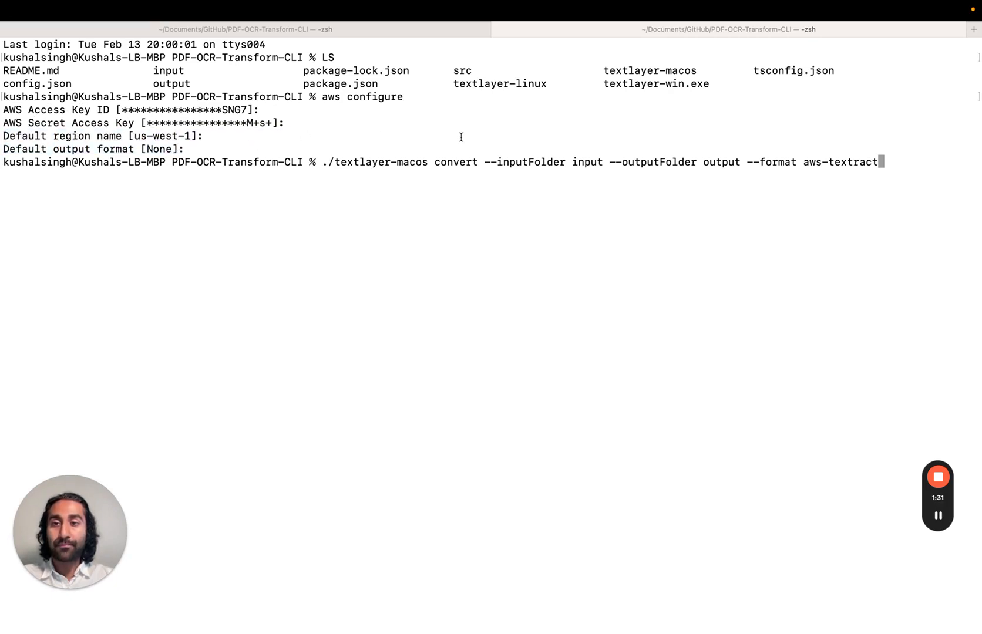
{"action": "double_click", "coordinate": [362, 96]}
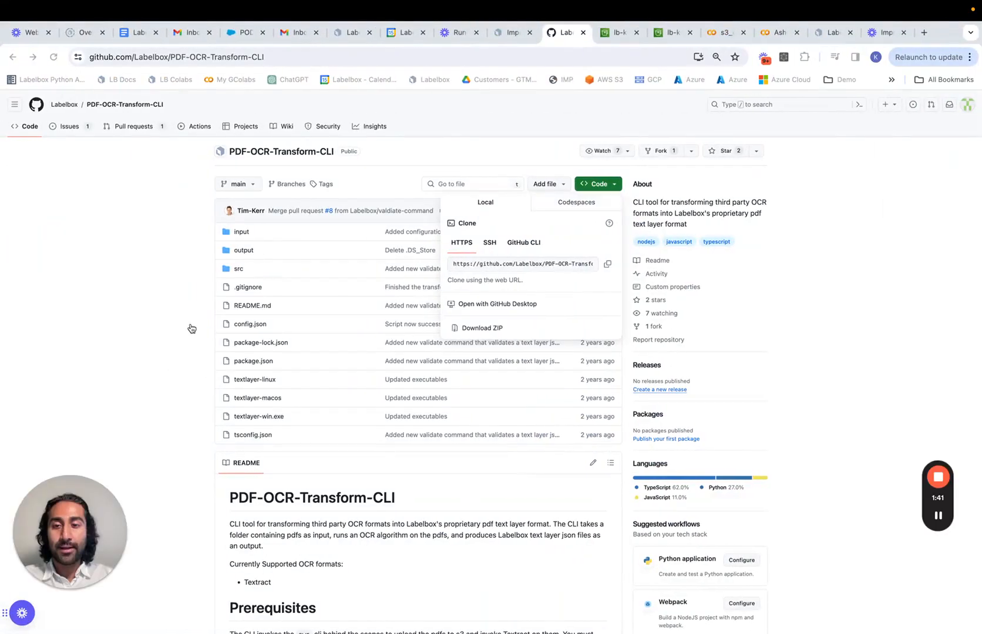
Bring the README's Textract support, AWS CLI prerequisites and config.json bucket instructions into view
{"action": "scroll", "scroll_direction": "down", "scroll_amount": 3}
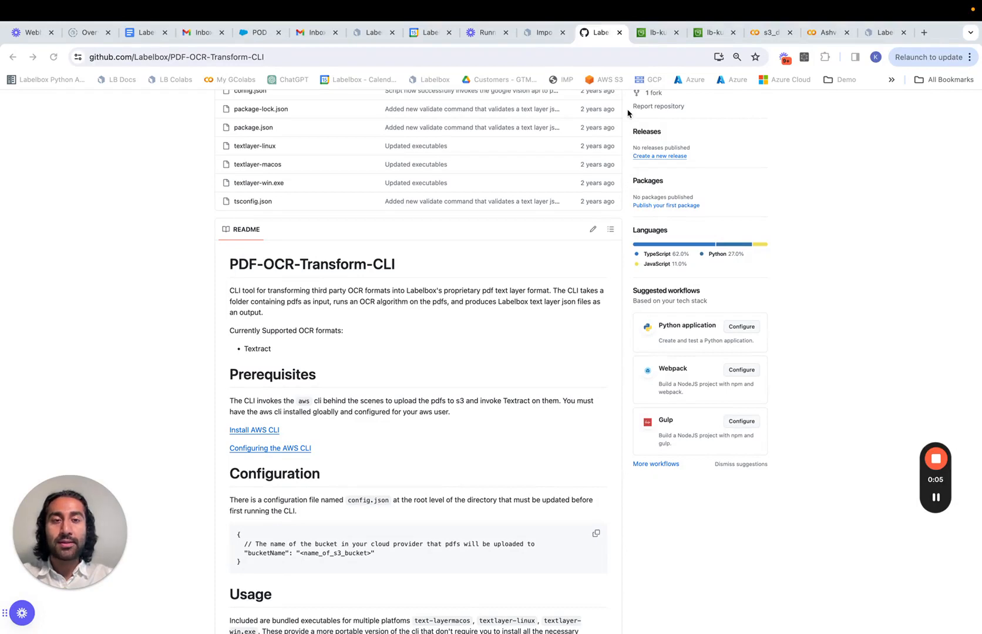
{"action": "mouse_move", "coordinate": [446, 248]}
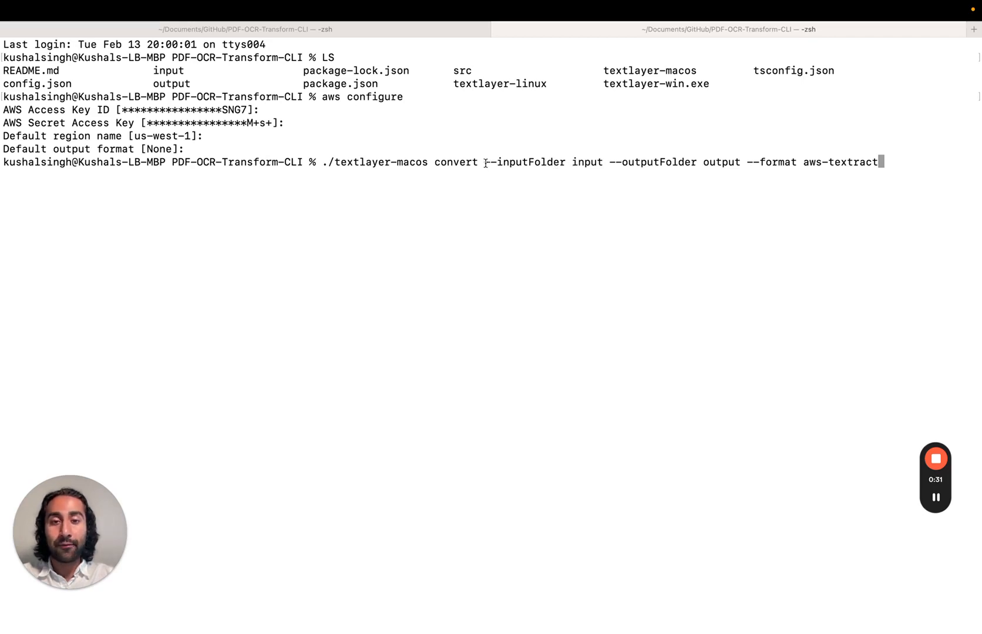
{"action": "double_click", "coordinate": [525, 162]}
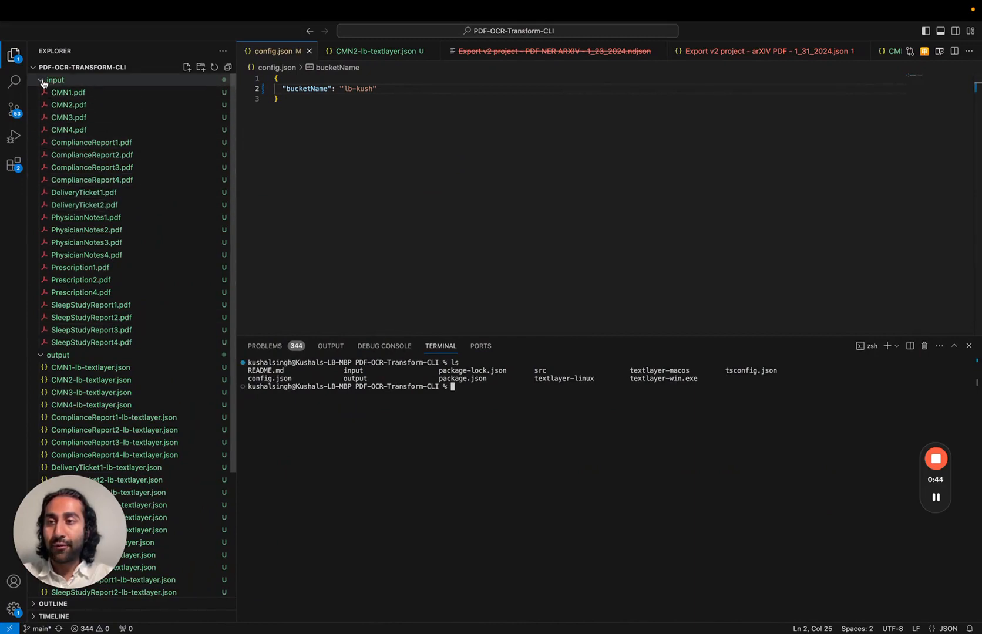
View CMN1-lb-textlayer.json from the output folder, with its page groups, tokens and geometry
{"action": "scroll", "scroll_direction": "down", "scroll_amount": 3}
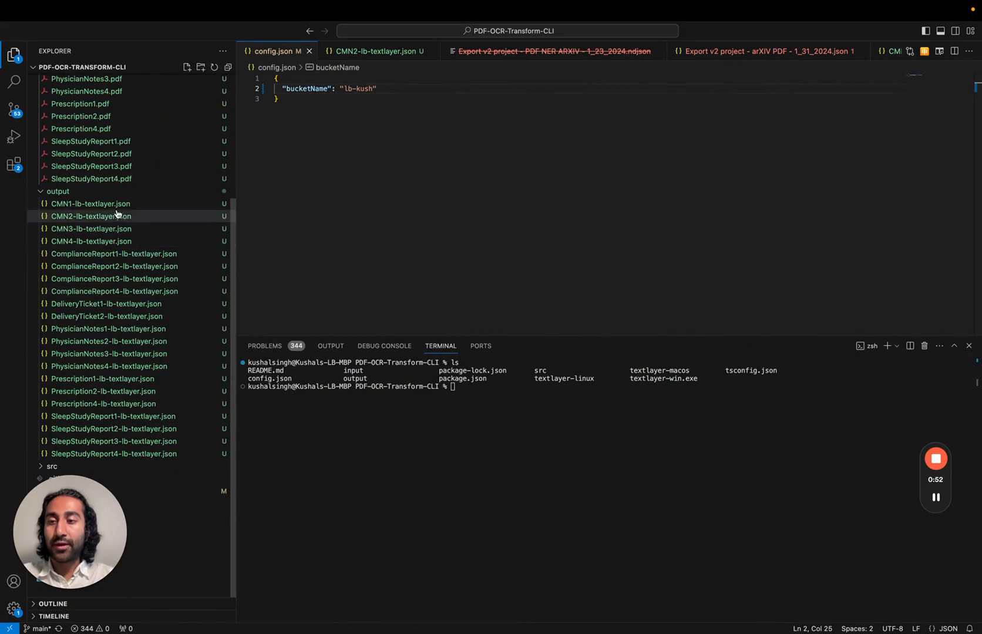
{"action": "left_click", "coordinate": [90, 203]}
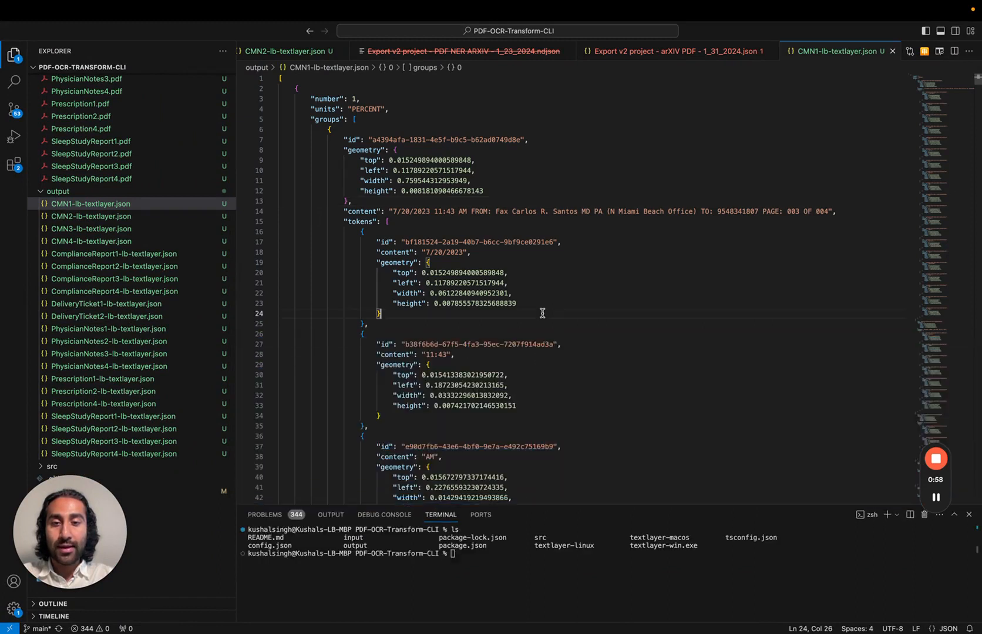
Inspect the first token's geometry block and further tokens in CMN1-lb-textlayer.json
{"action": "left_click", "coordinate": [438, 262]}
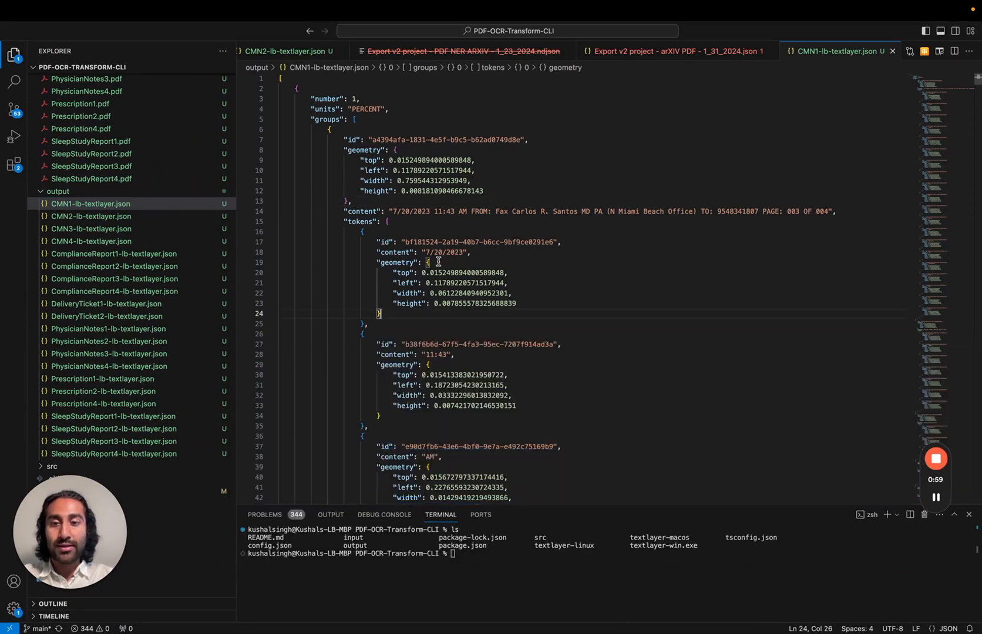
{"action": "double_click", "coordinate": [447, 252]}
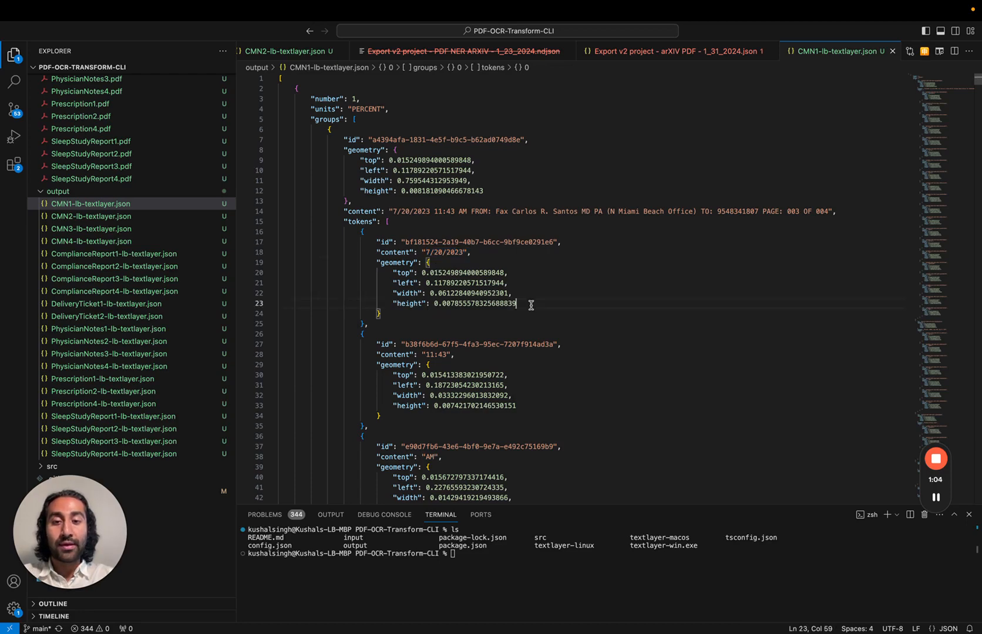
{"action": "scroll", "scroll_direction": "down", "scroll_amount": 3}
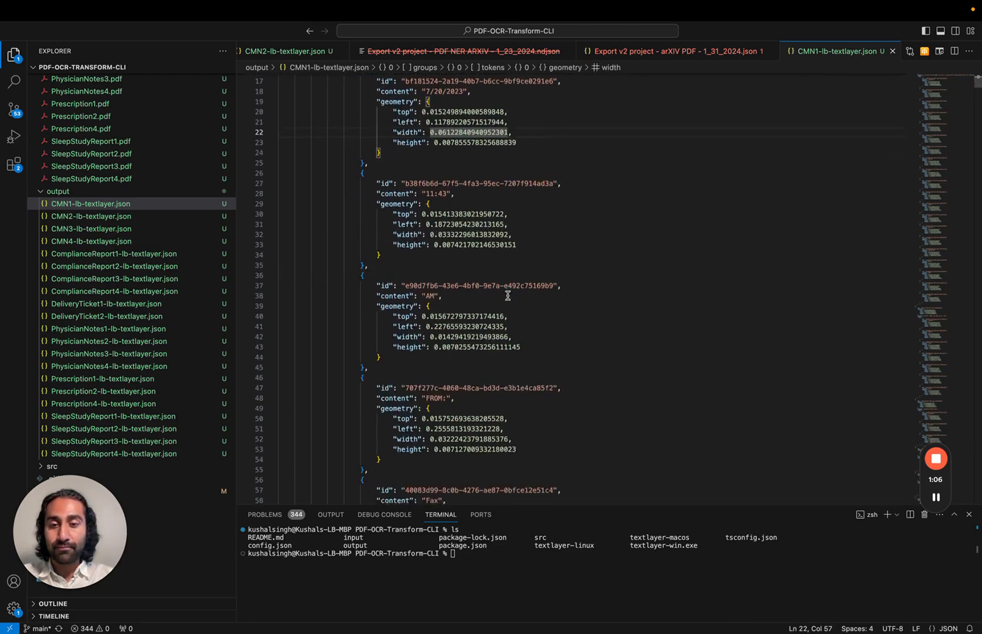
{"action": "scroll", "scroll_direction": "down", "scroll_amount": 3}
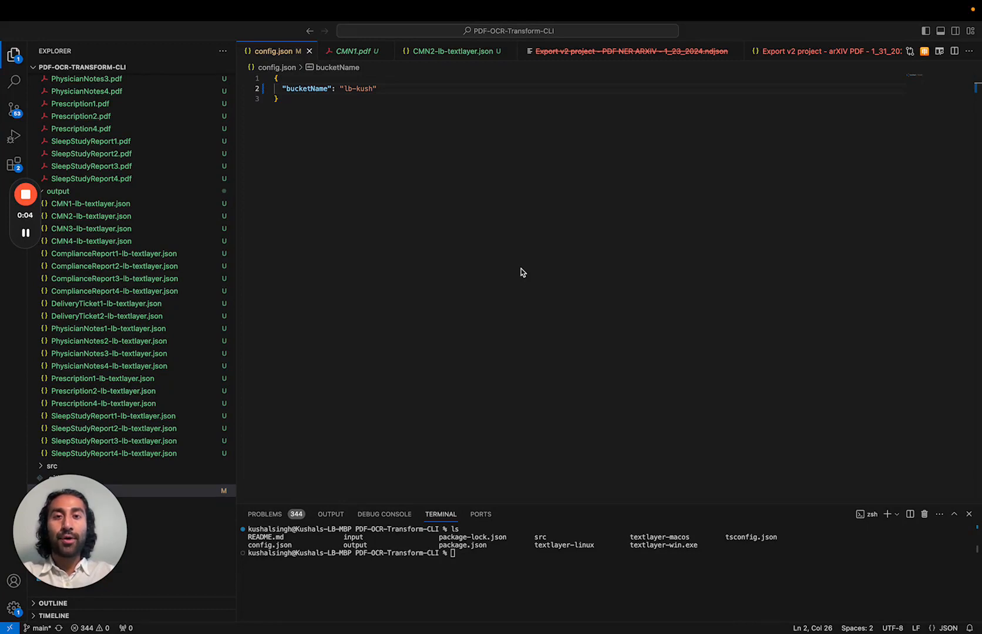
{"action": "mouse_move", "coordinate": [352, 342]}
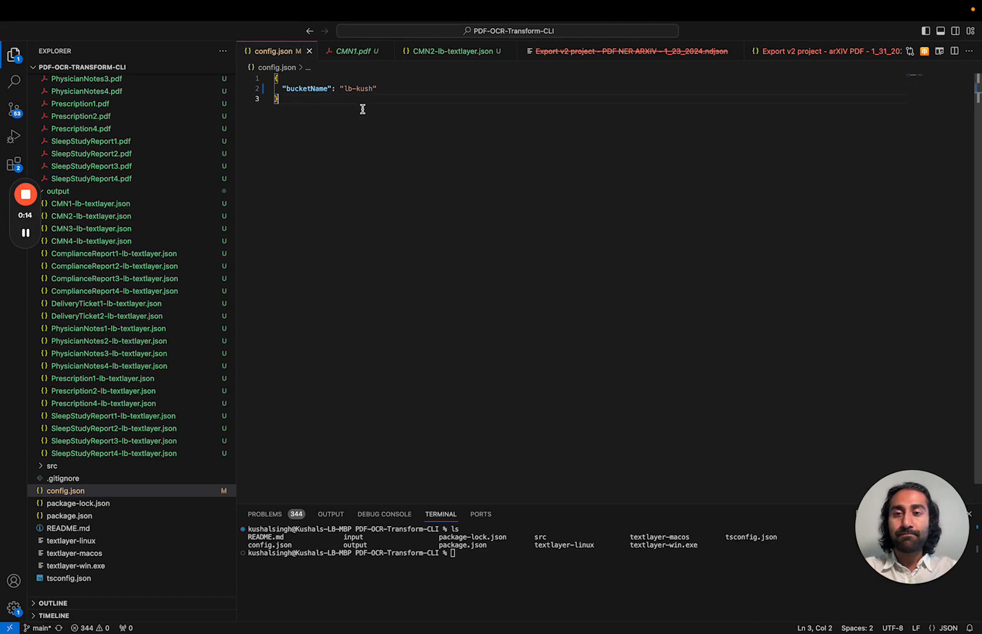
{"action": "double_click", "coordinate": [357, 88]}
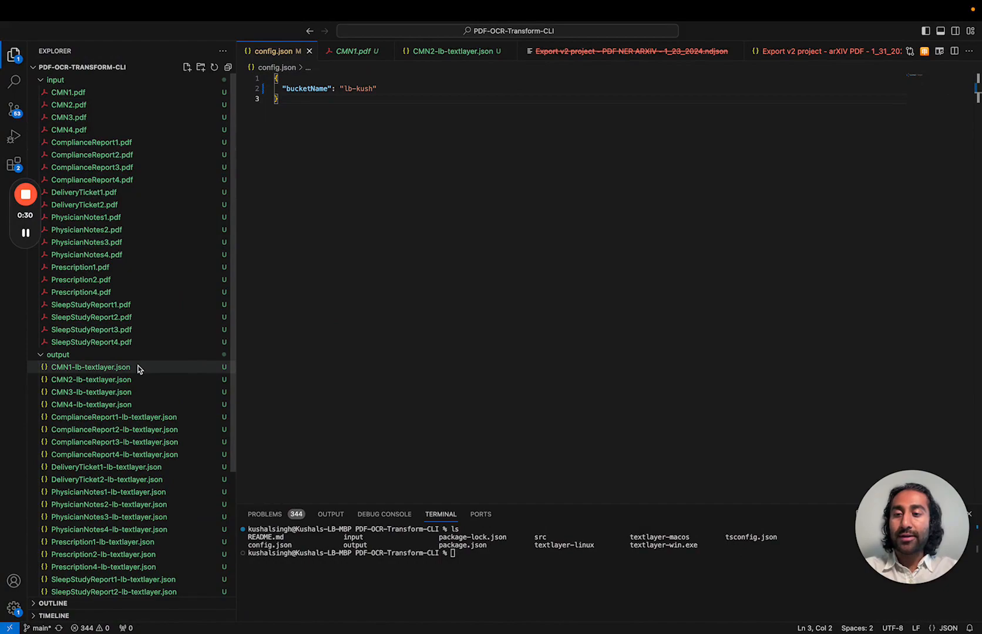
{"action": "left_click", "coordinate": [68, 92]}
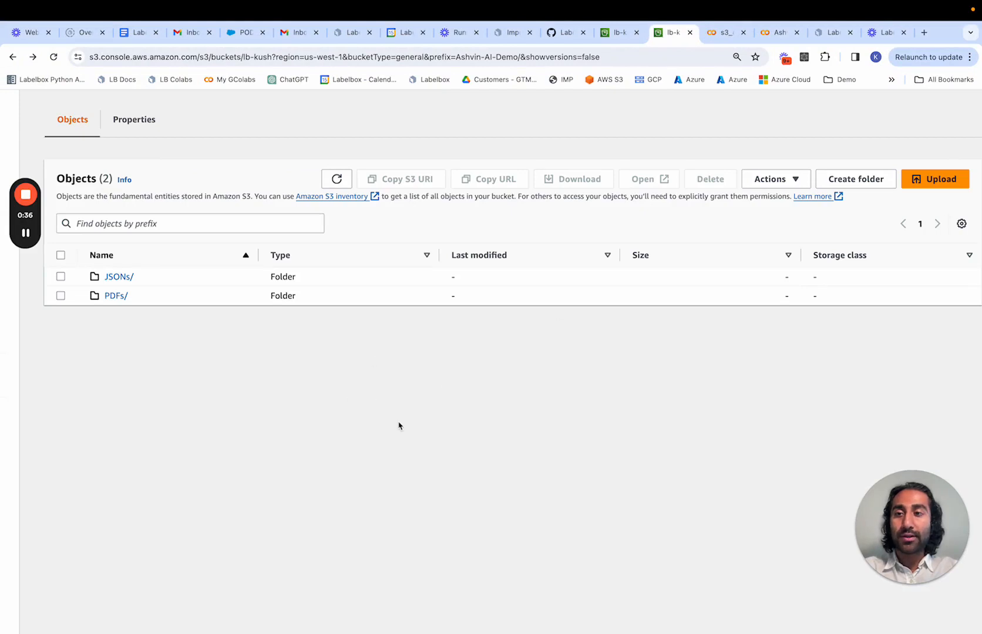
{"action": "mouse_move", "coordinate": [137, 313]}
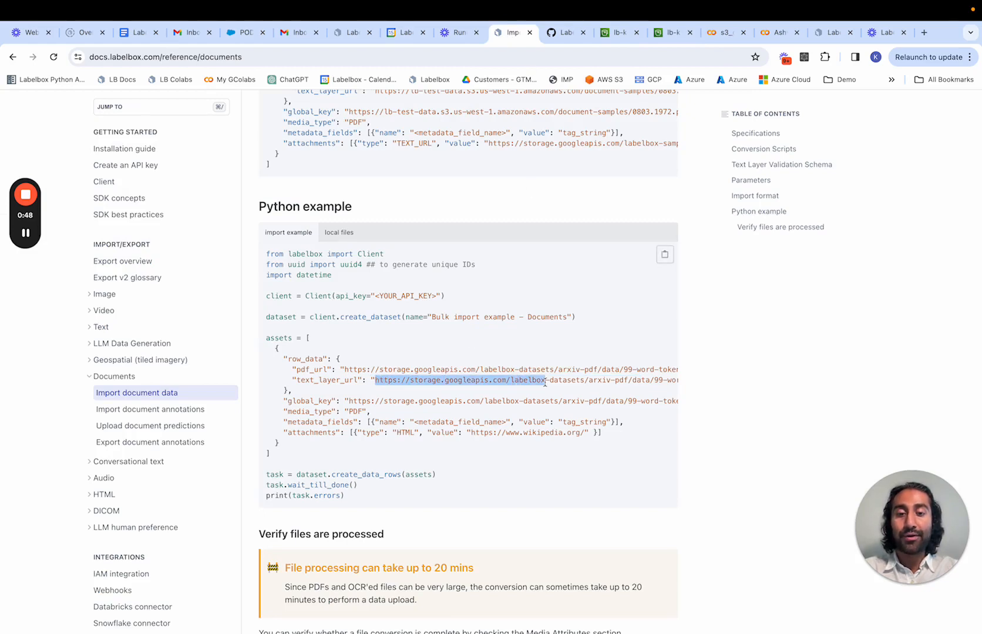
Review the Python import example, then move to the s3_data_i_o_cookbook Colab notebook
{"action": "scroll", "scroll_direction": "right", "scroll_amount": 3}
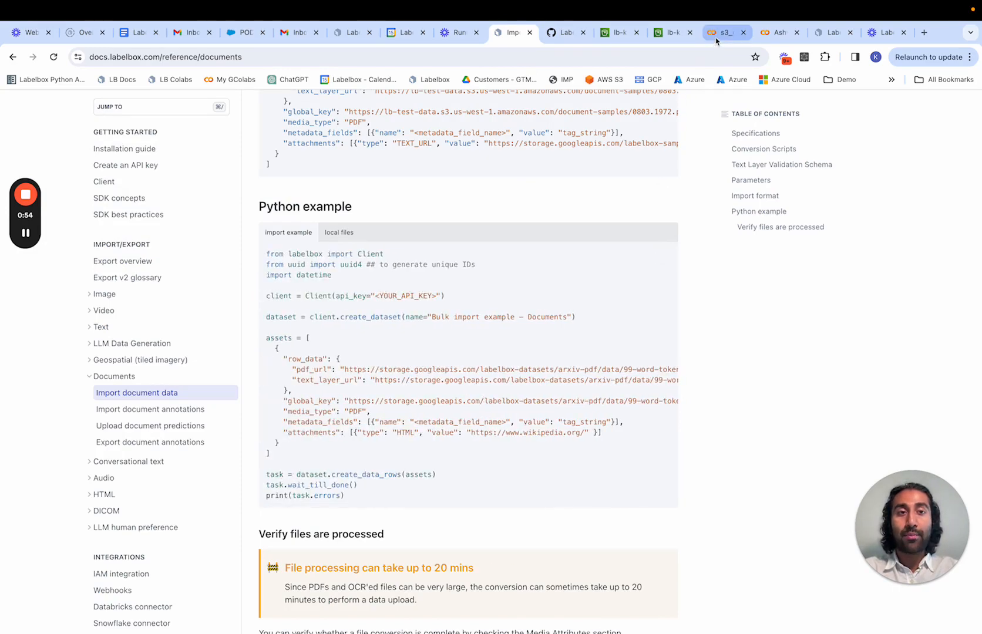
{"action": "left_click", "coordinate": [723, 32]}
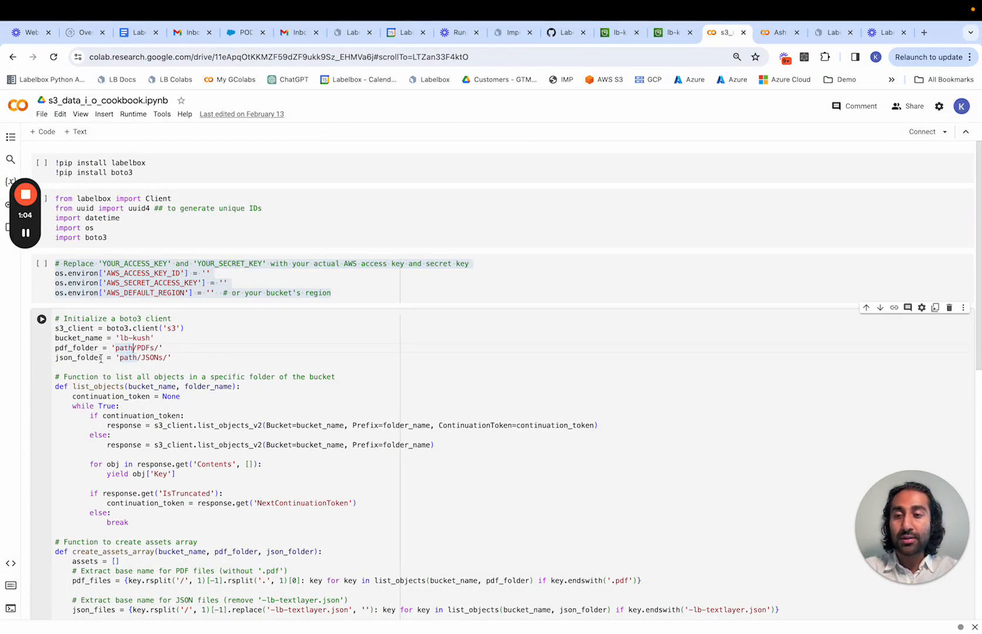
Pick out the notebook loop pairing each PDF with its JSON and the create_dataset call
{"action": "scroll", "scroll_direction": "down", "scroll_amount": 3}
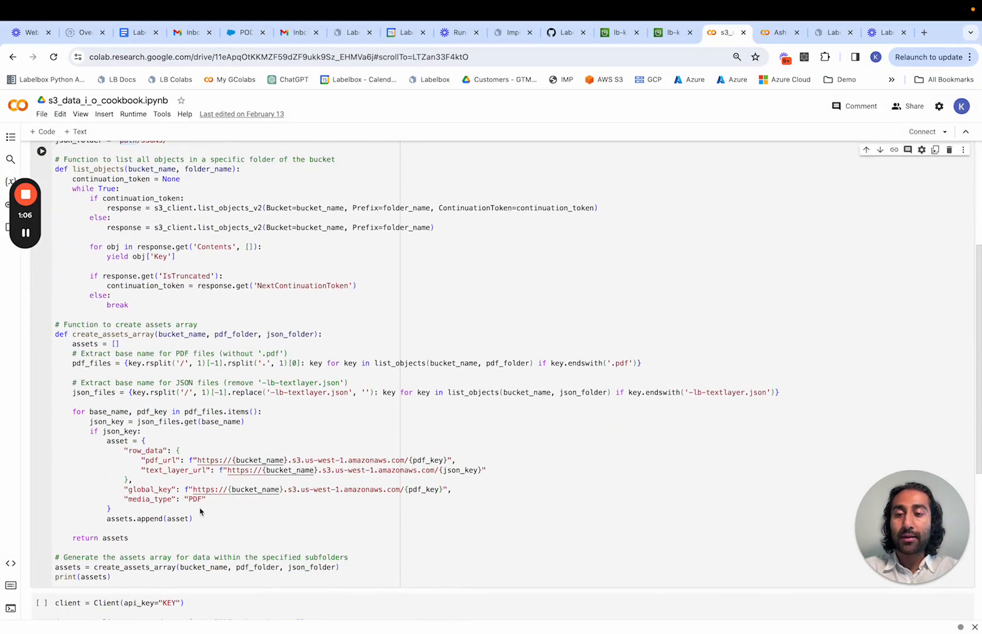
{"action": "left_click_drag", "start_coordinate": [113, 421], "coordinate": [193, 518]}
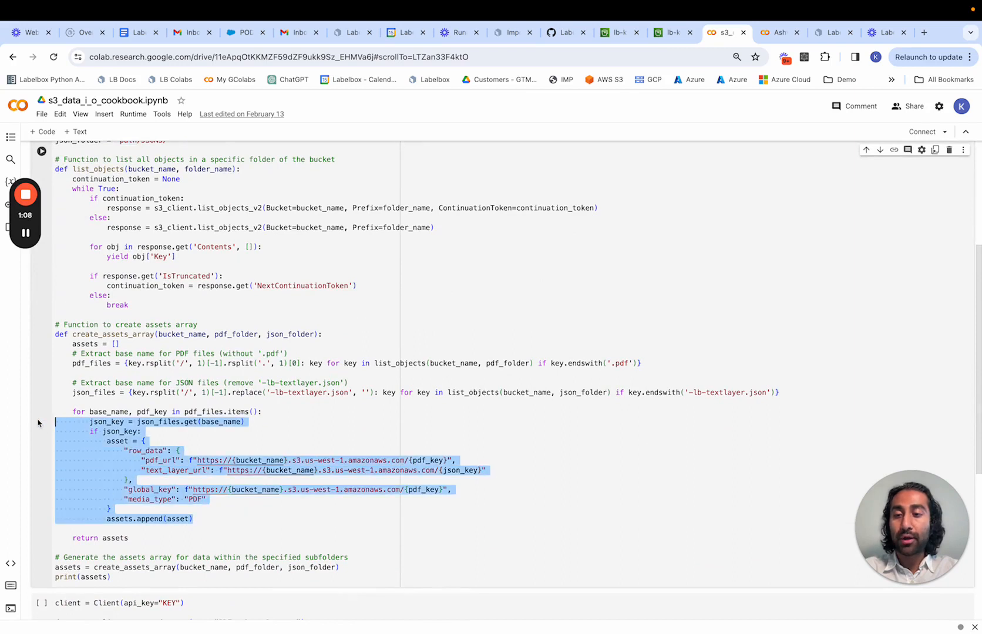
{"action": "scroll", "scroll_direction": "down", "scroll_amount": 3}
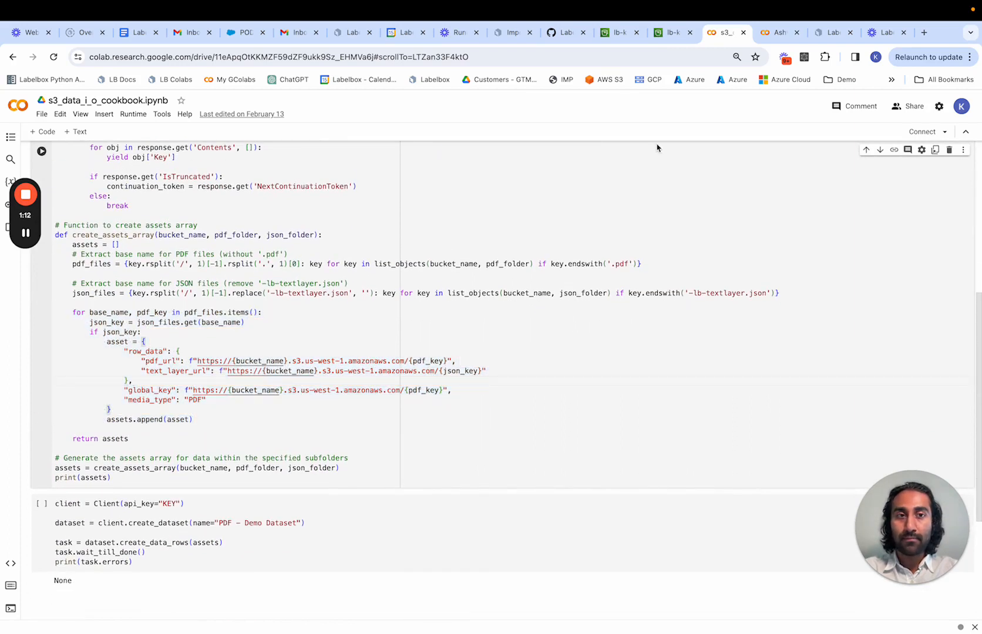
Check in Labelbox's PDF Dataset that DeliveryTicket2.pdf shows a valid text layer
{"action": "left_click", "coordinate": [829, 32]}
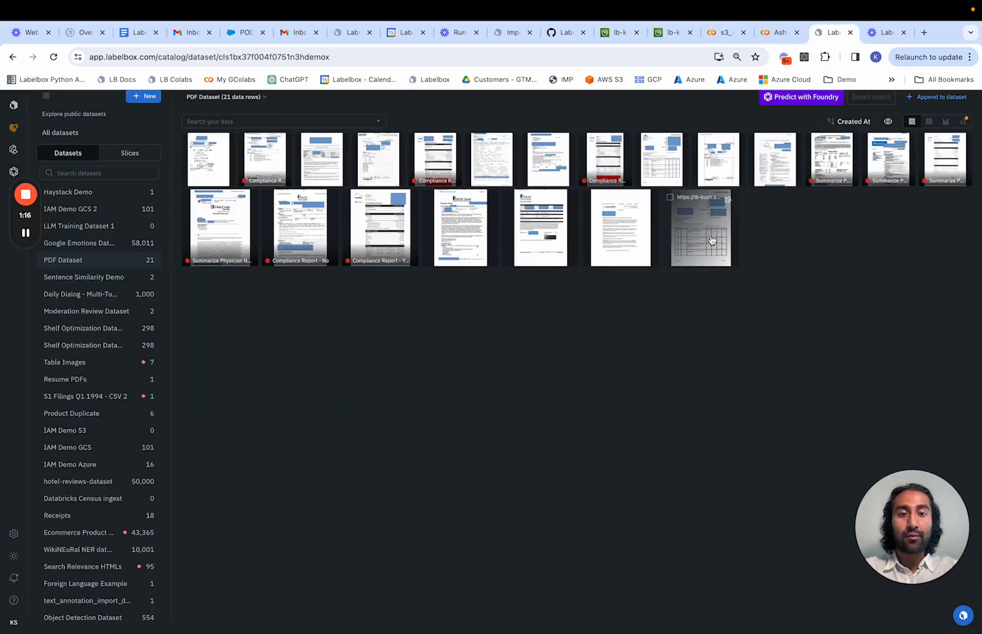
{"action": "left_click", "coordinate": [700, 228]}
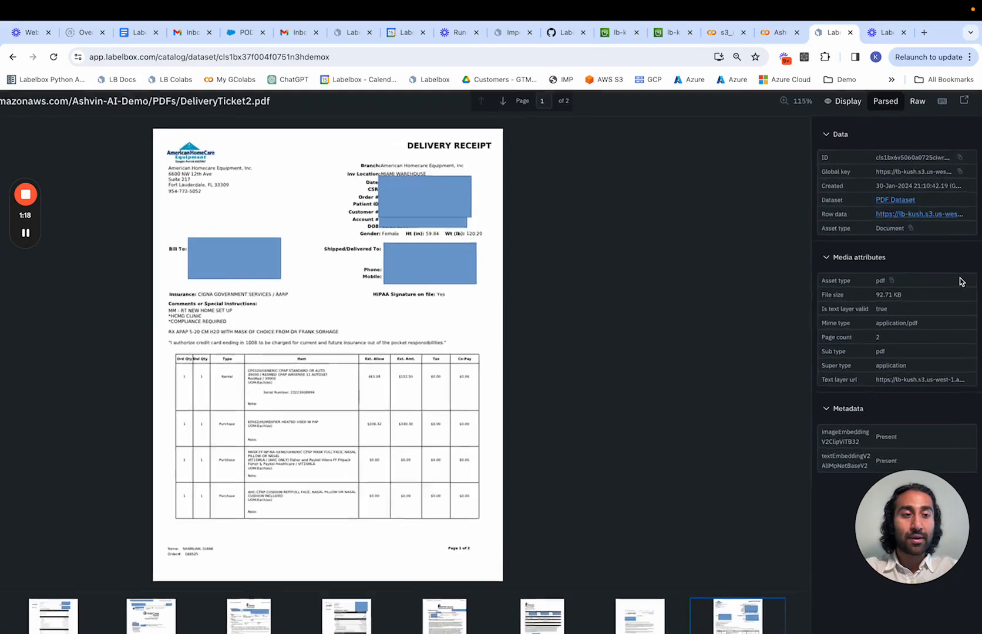